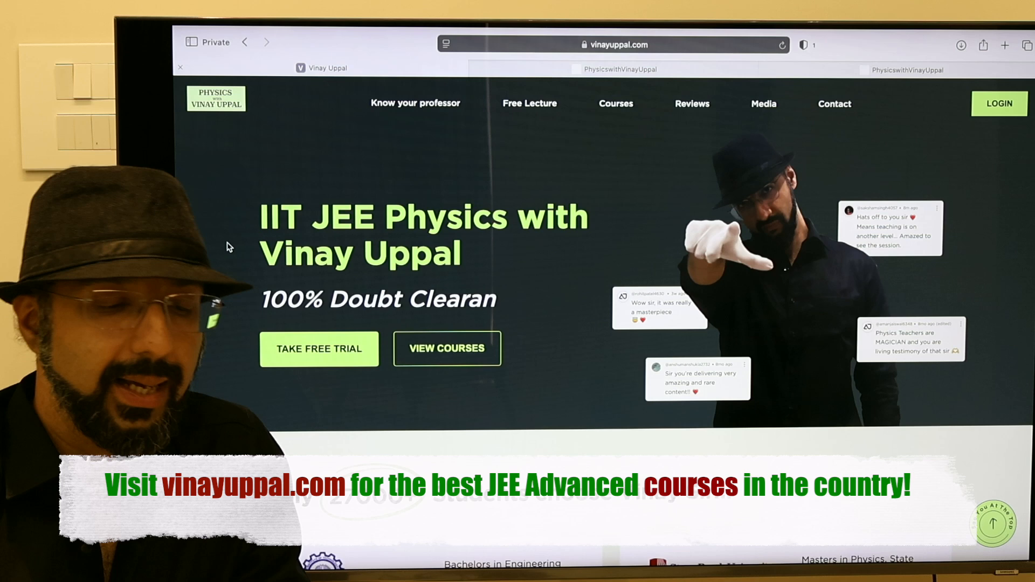
Scroll the home page down to the course cards with prices, starting with Droppers Batch 1 JEE 2026
{"action": "scroll", "scroll_direction": "down", "scroll_amount": 3}
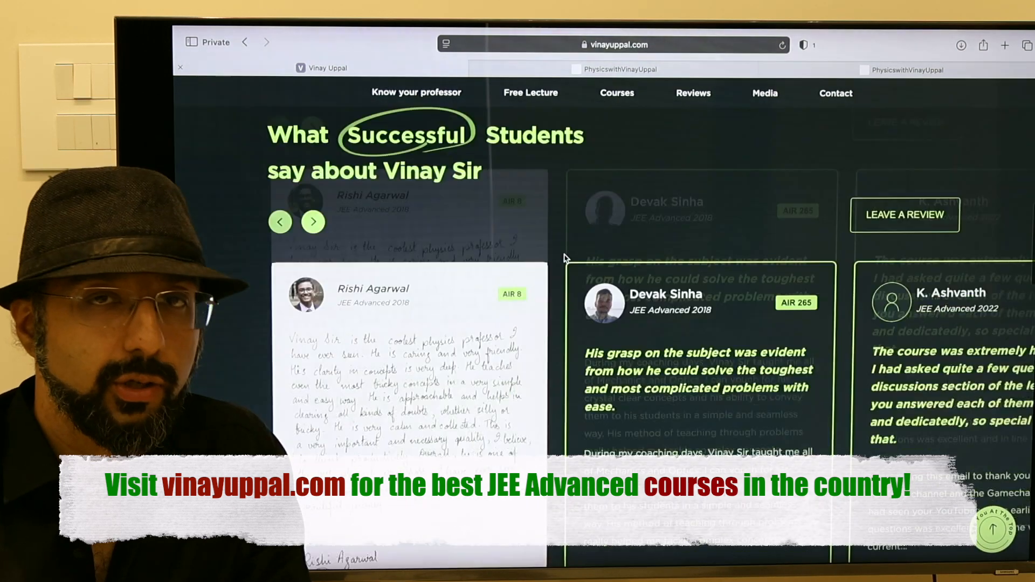
{"action": "left_click", "coordinate": [616, 93]}
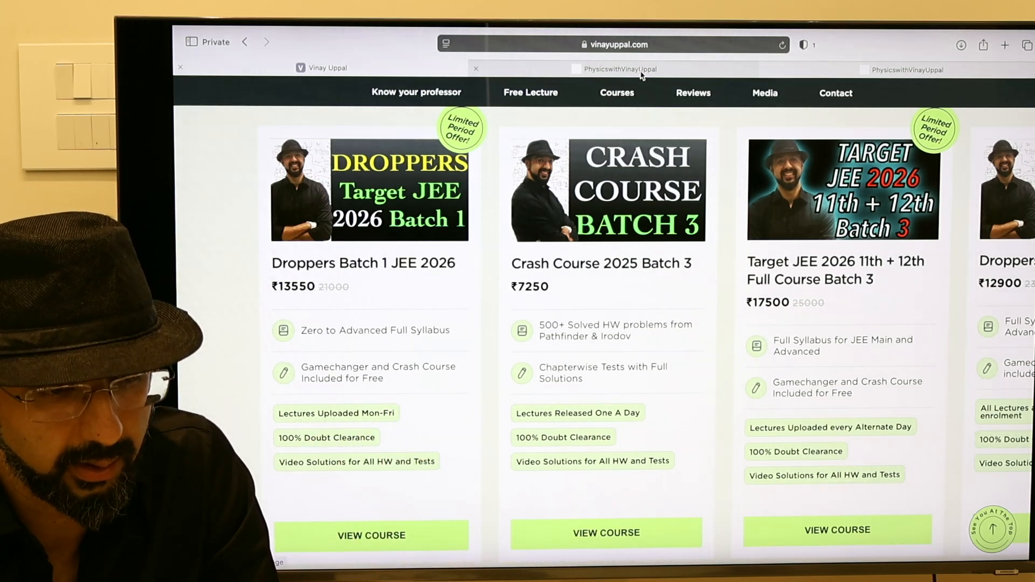
View the Droppers Batch 1 JEE 2026 course and browse its chapter syllabus sidebar
{"action": "left_click", "coordinate": [370, 535]}
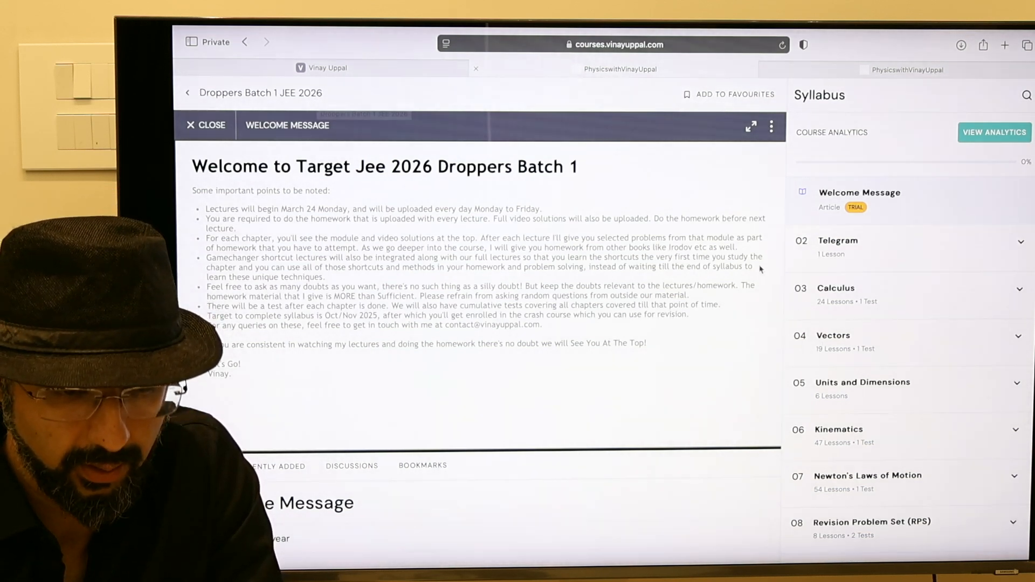
{"action": "scroll", "scroll_direction": "down", "scroll_amount": 3}
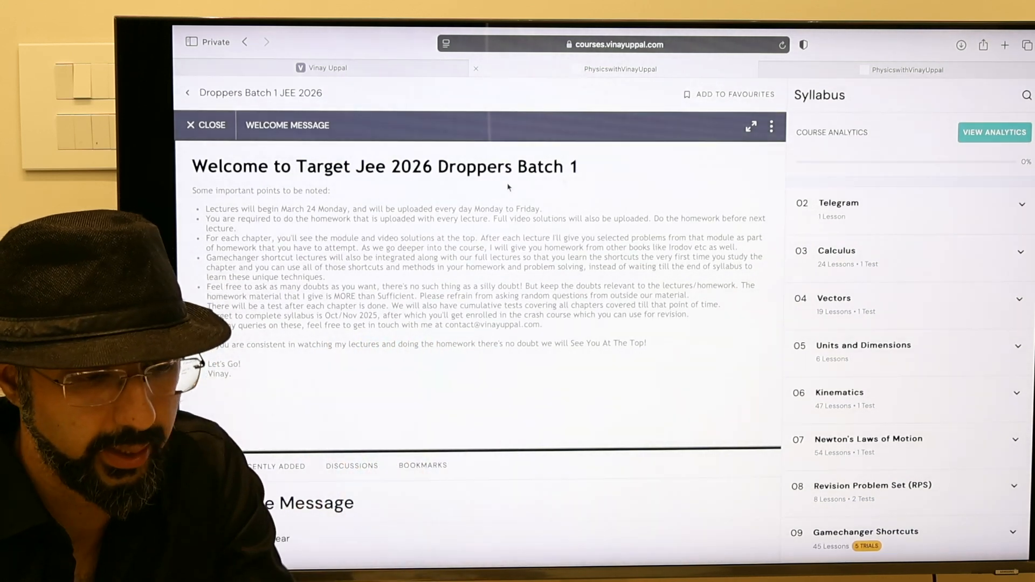
{"action": "scroll", "scroll_direction": "up", "scroll_amount": 3}
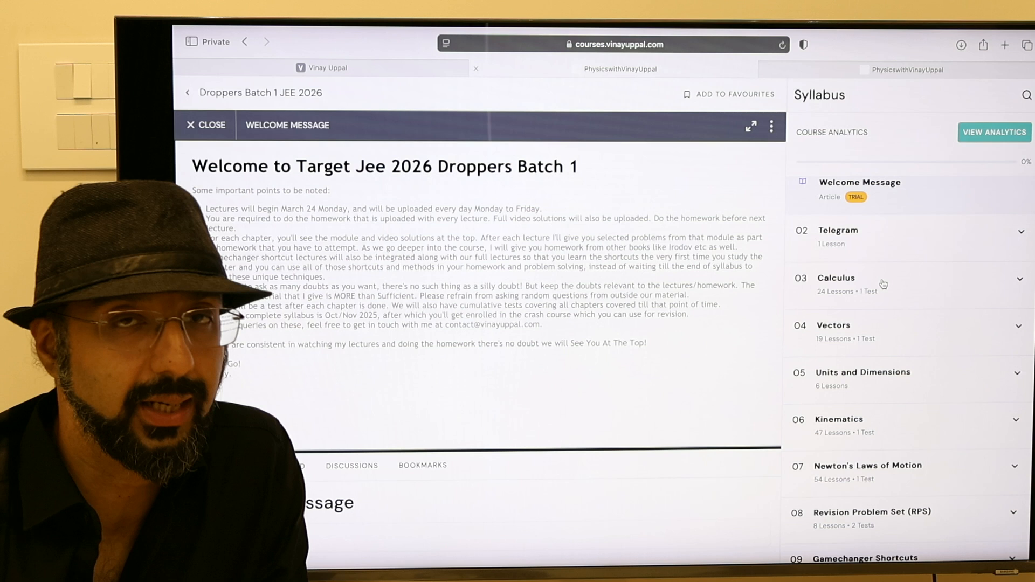
{"action": "scroll", "scroll_direction": "down", "scroll_amount": 3}
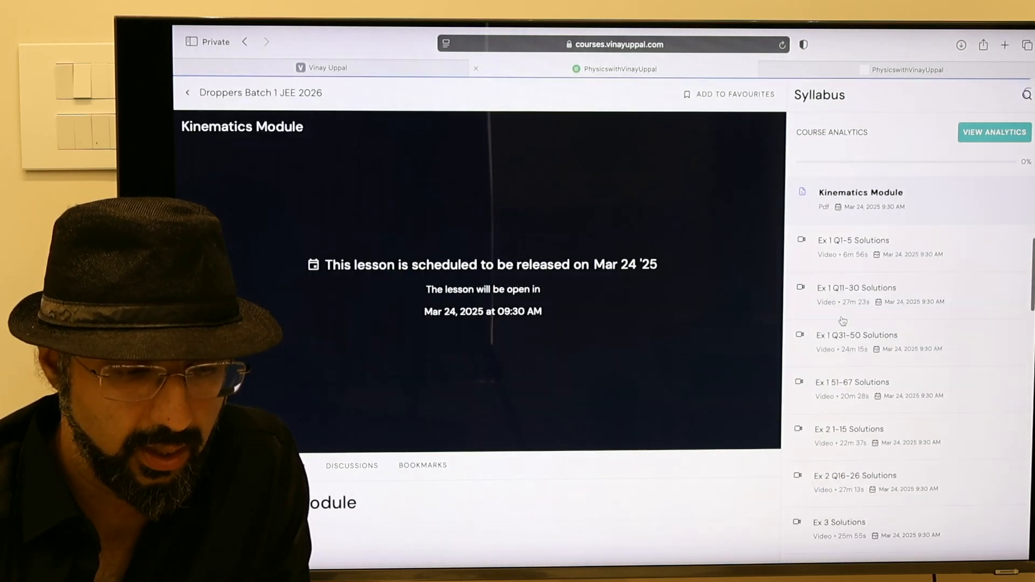
{"action": "mouse_move", "coordinate": [870, 273]}
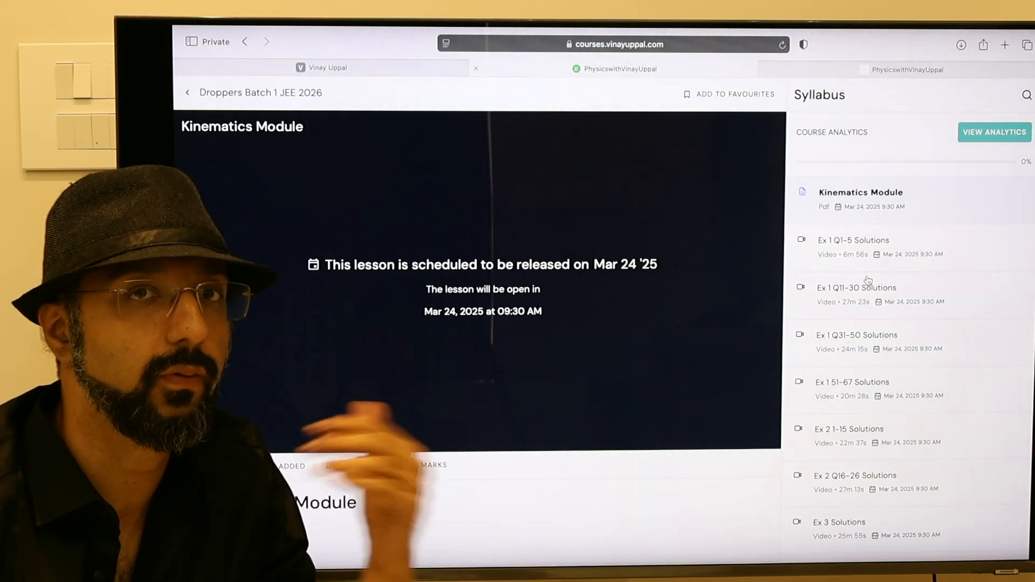
Browse the syllabus from Calculus to Newton's Laws, then show the Welcome Message discussions with students' doubts
{"action": "scroll", "scroll_direction": "down", "scroll_amount": 3}
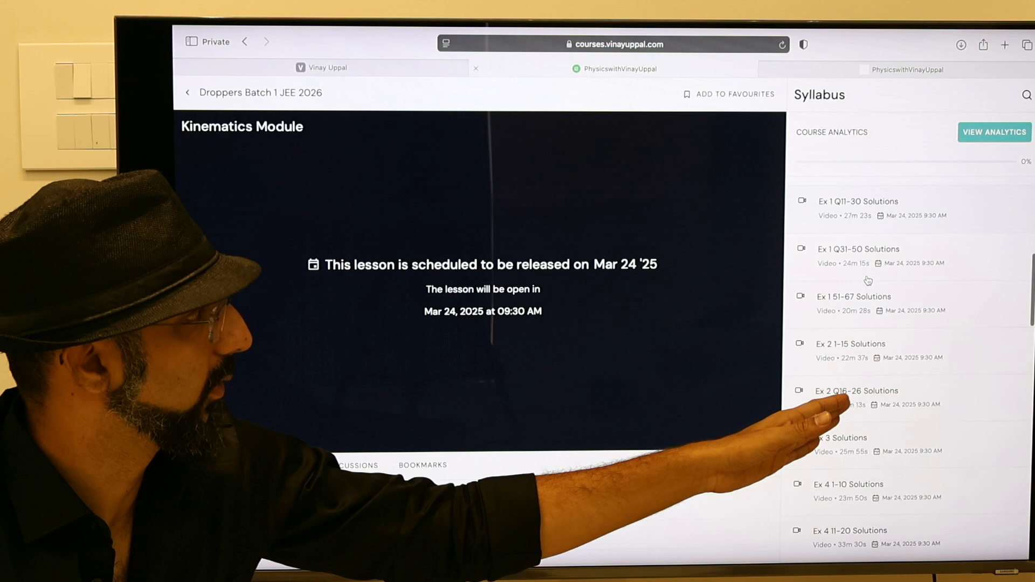
{"action": "scroll", "scroll_direction": "down", "scroll_amount": 3}
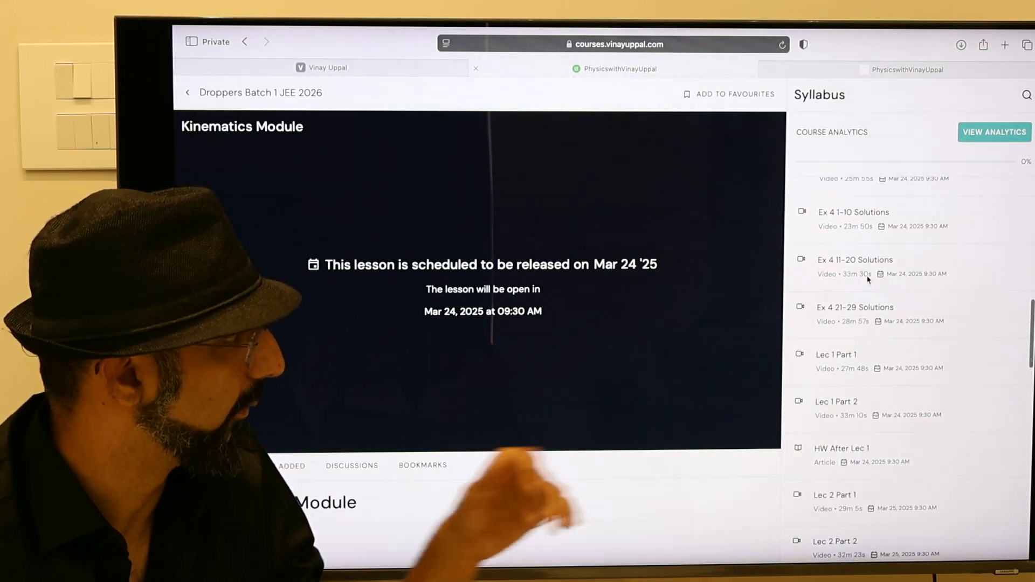
{"action": "scroll", "scroll_direction": "down", "scroll_amount": 3}
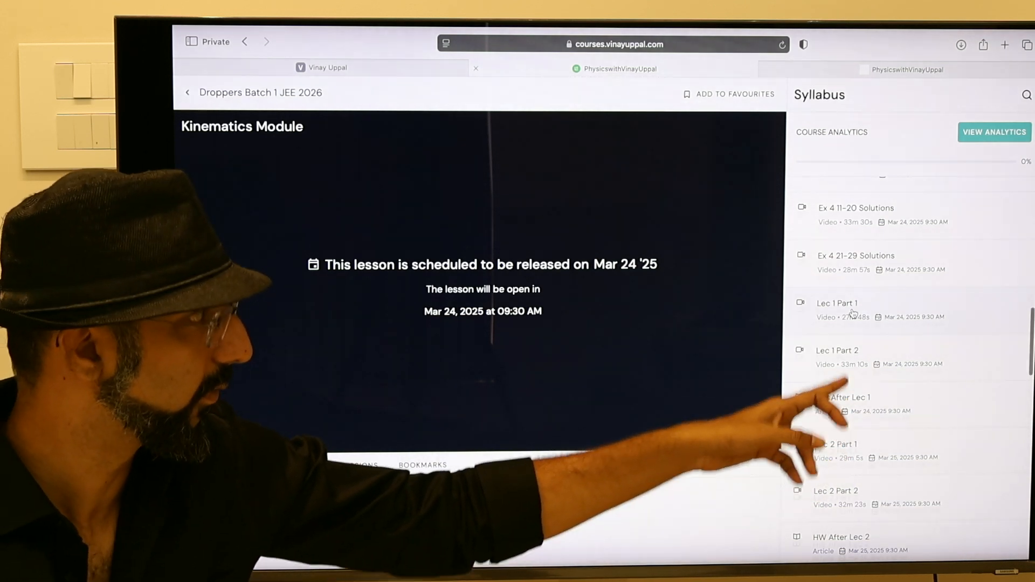
{"action": "scroll", "scroll_direction": "up", "scroll_amount": 3}
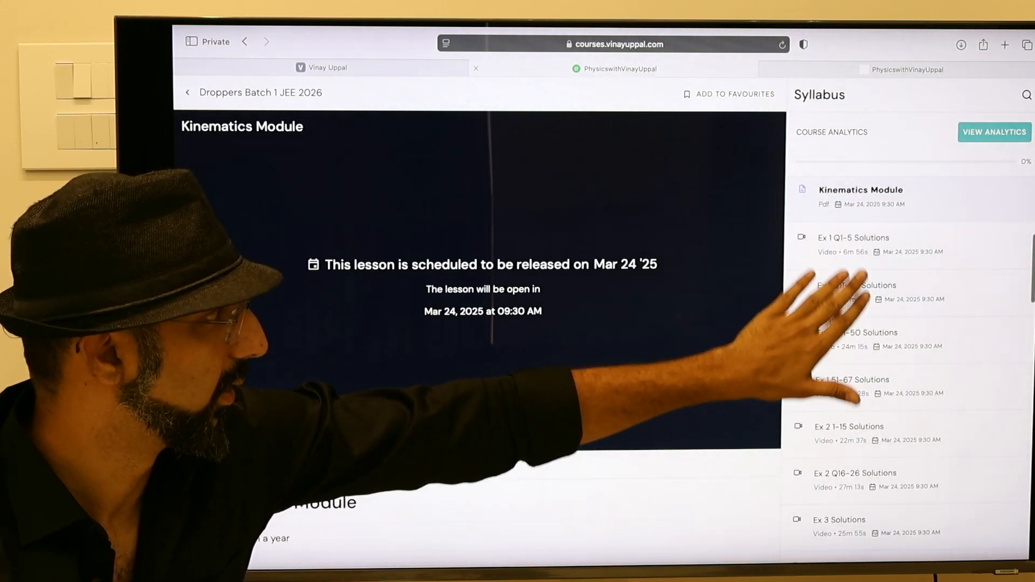
{"action": "scroll", "scroll_direction": "down", "scroll_amount": 3}
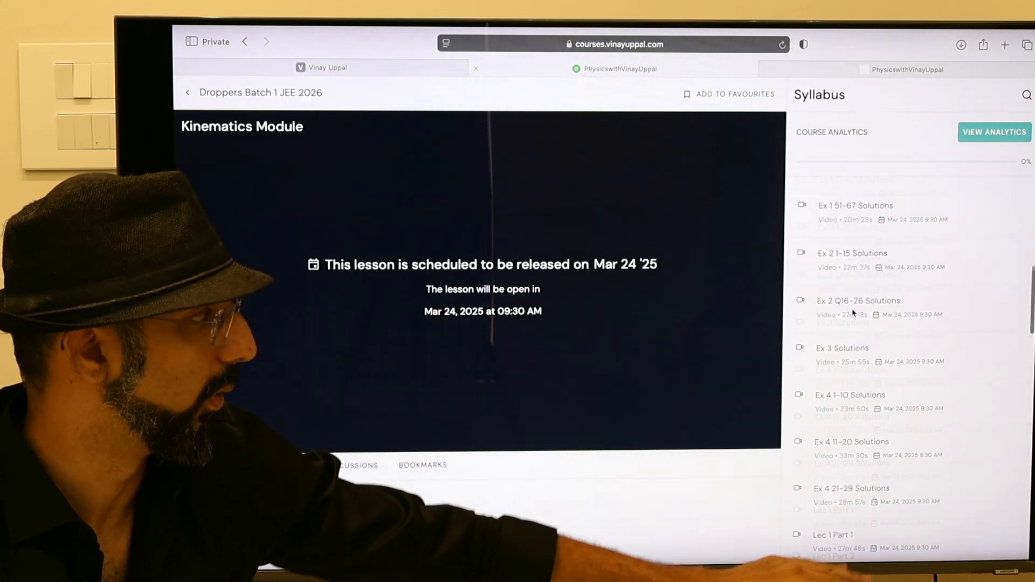
{"action": "scroll", "scroll_direction": "down", "scroll_amount": 3}
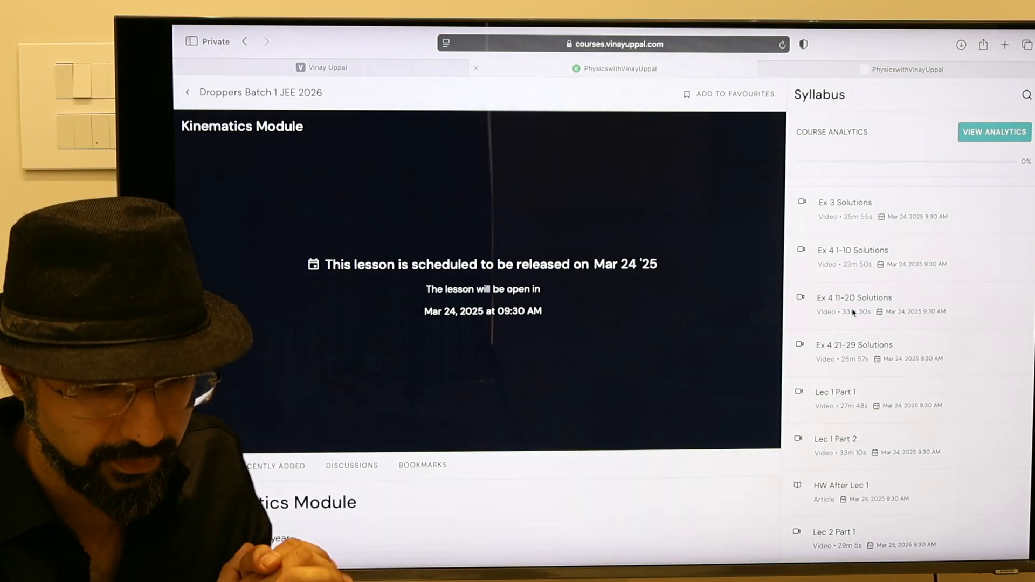
{"action": "mouse_move", "coordinate": [629, 335]}
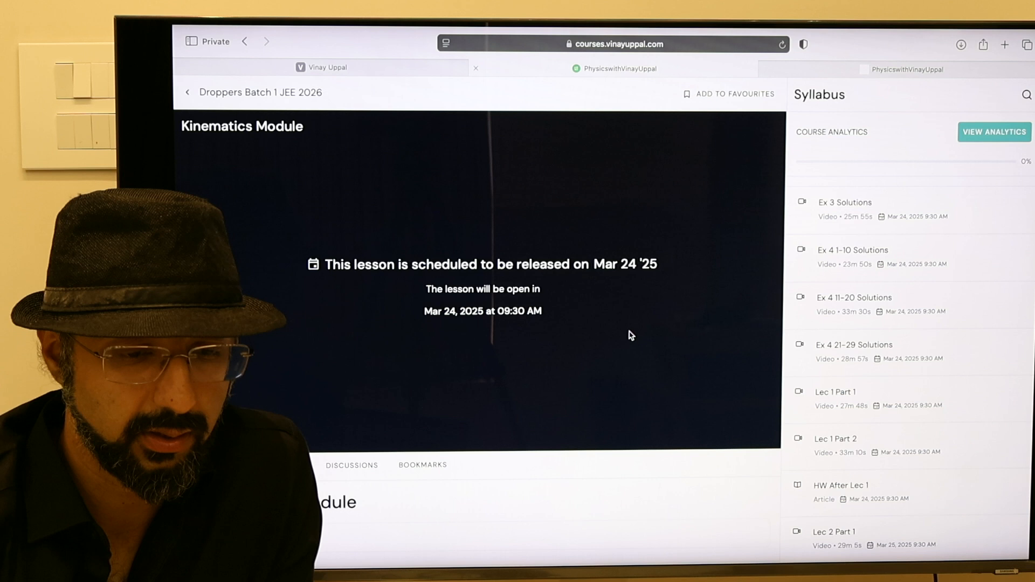
{"action": "left_click", "coordinate": [348, 88]}
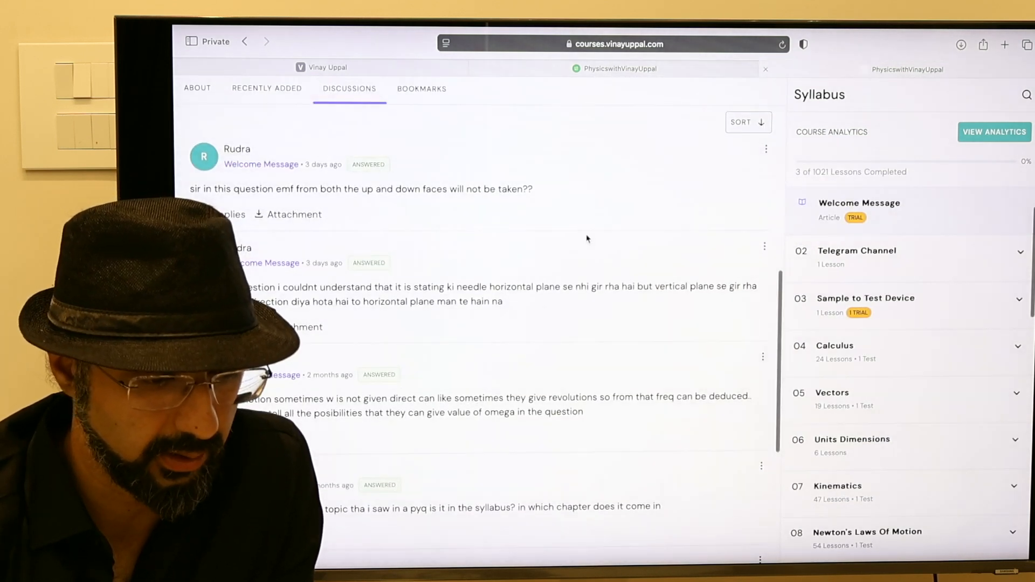
From the Welcome Message, expand 07 Kinematics and load the Kinematics Module PDF
{"action": "left_click", "coordinate": [859, 202]}
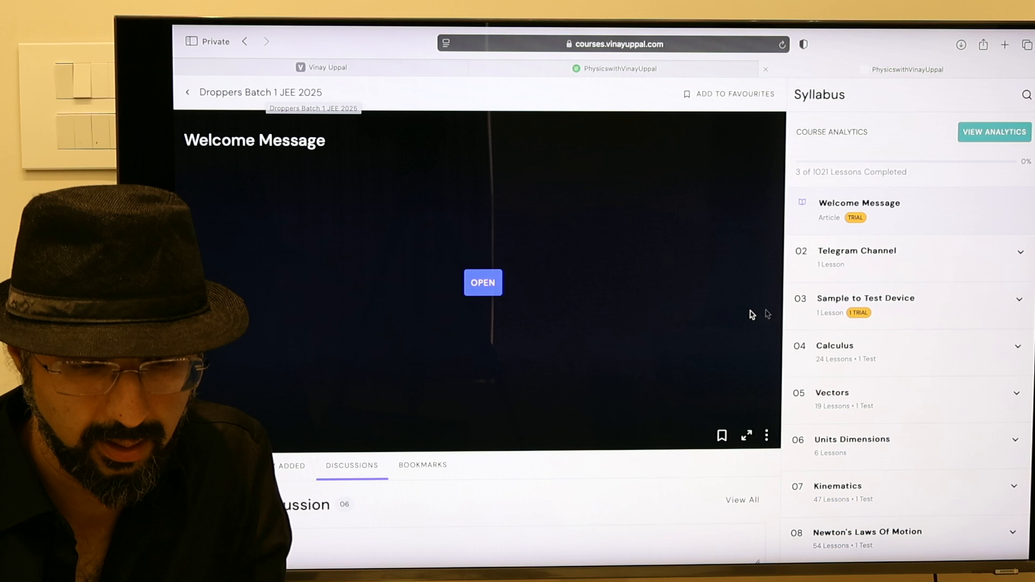
{"action": "left_click", "coordinate": [839, 492]}
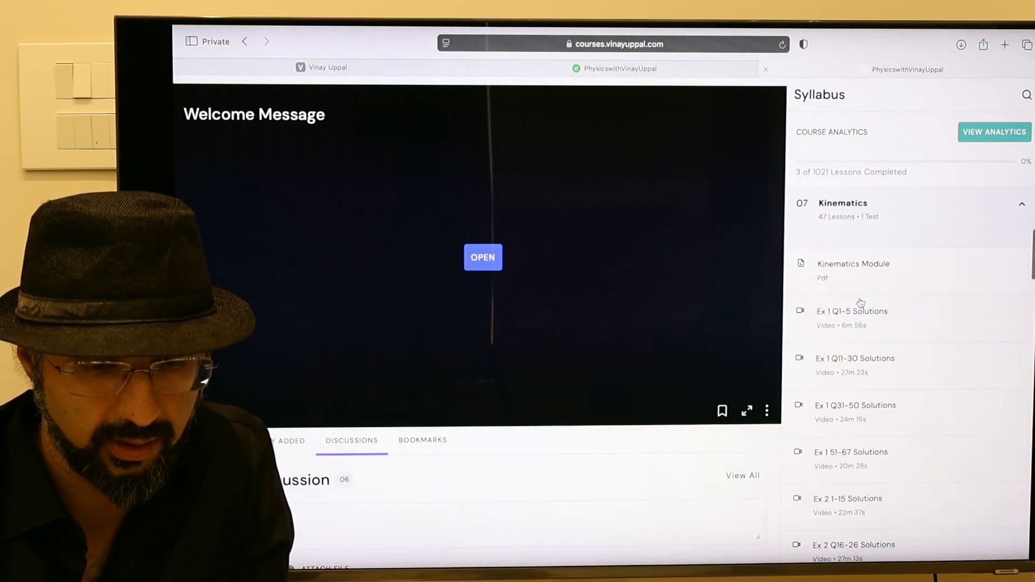
{"action": "left_click", "coordinate": [483, 257]}
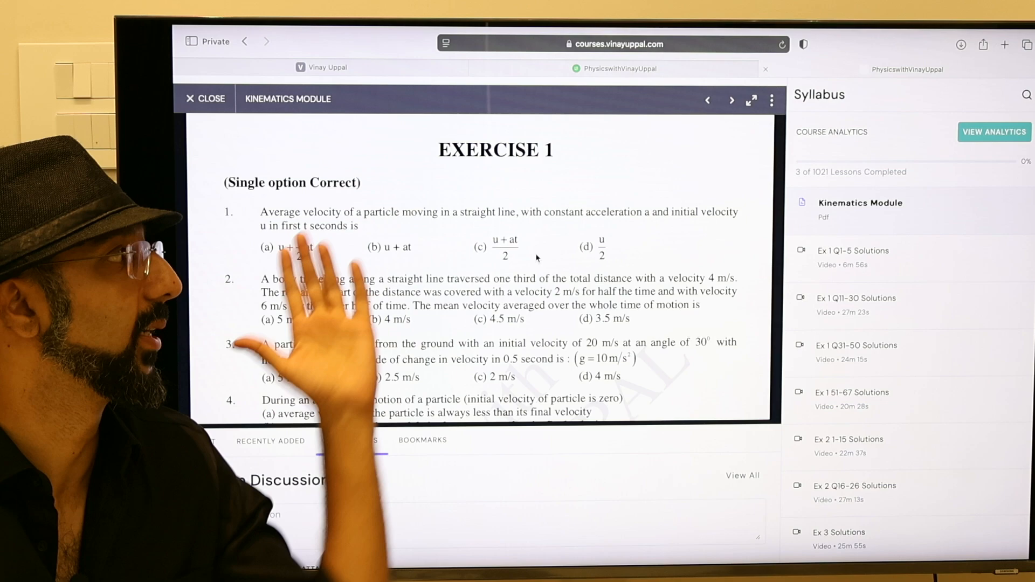
Flip through the module pages past Exercise 3, page 17 and the Exercise 4 subjective page
{"action": "scroll", "scroll_direction": "down", "scroll_amount": 3}
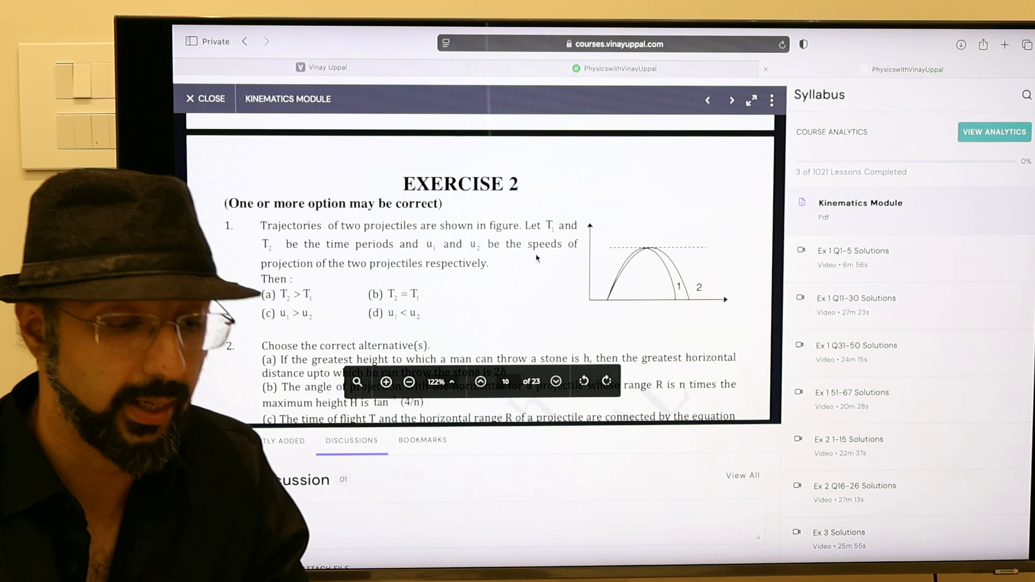
{"action": "left_click", "coordinate": [555, 382]}
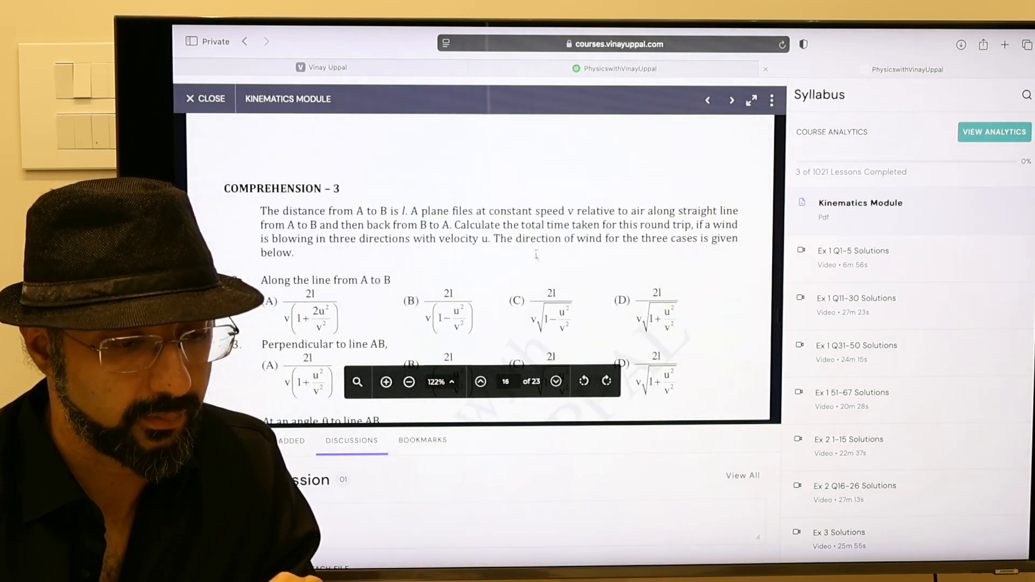
{"action": "left_click", "coordinate": [481, 382]}
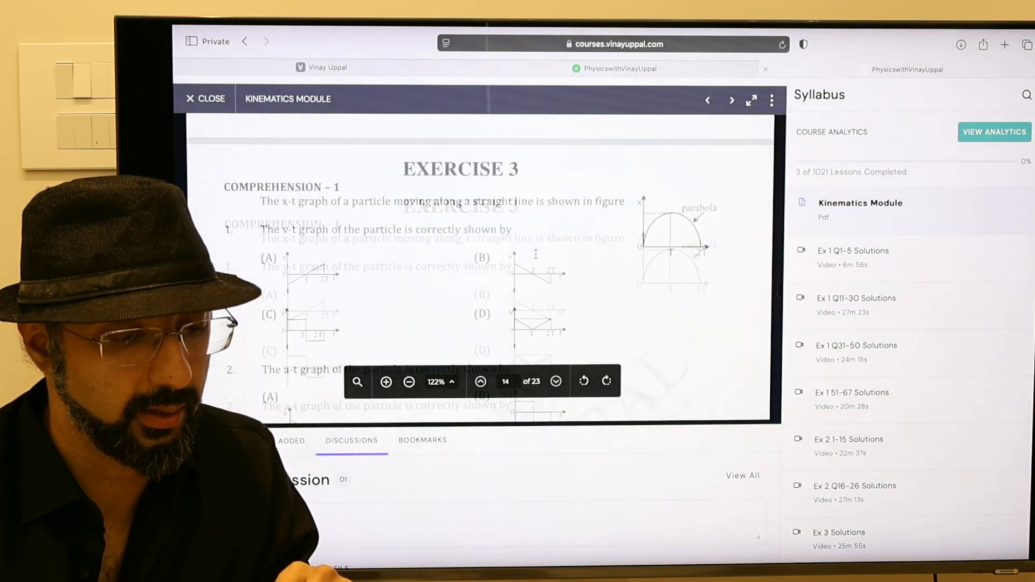
{"action": "left_click", "coordinate": [556, 381]}
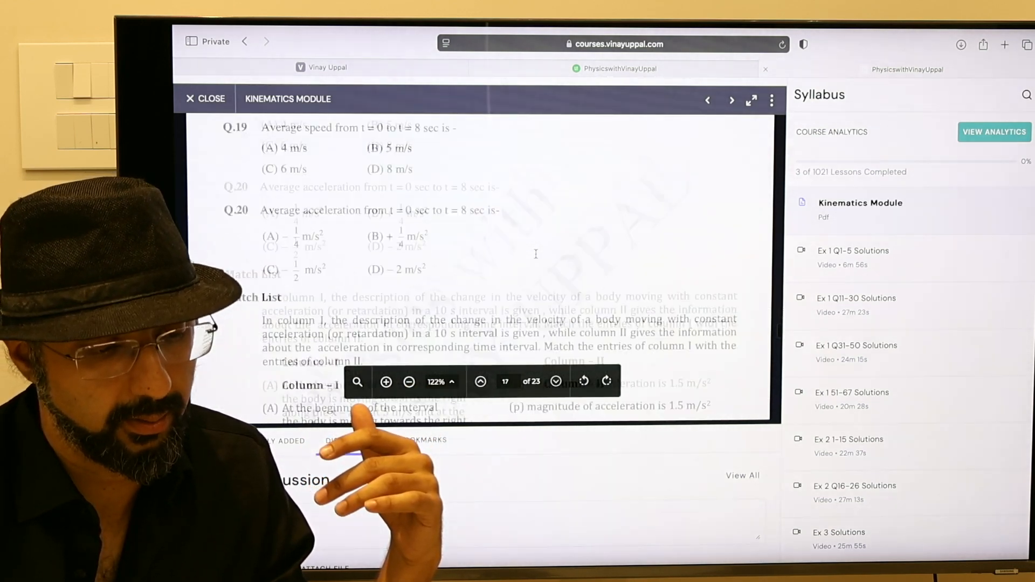
{"action": "left_click", "coordinate": [555, 382]}
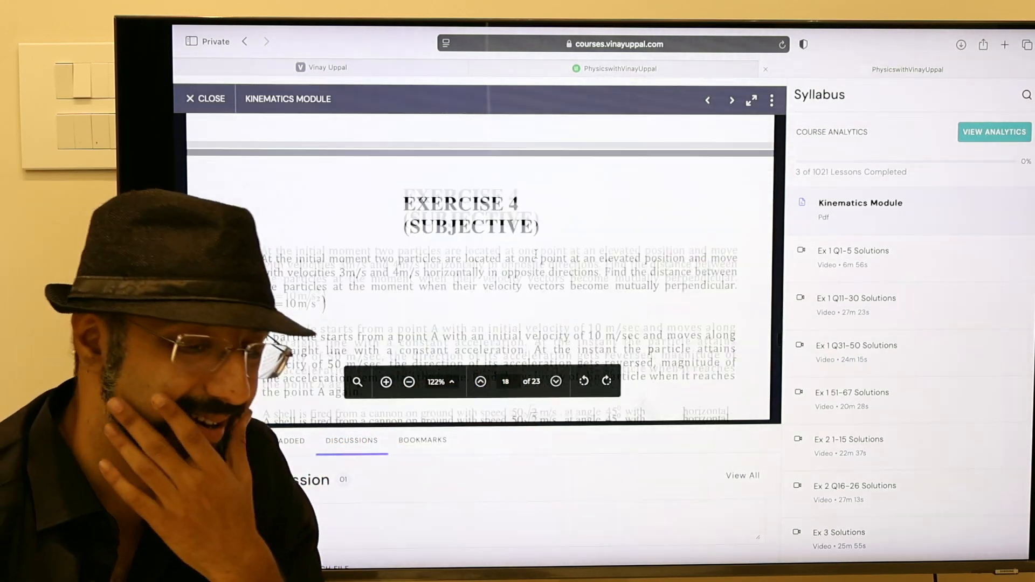
{"action": "scroll", "scroll_direction": "down", "scroll_amount": 3}
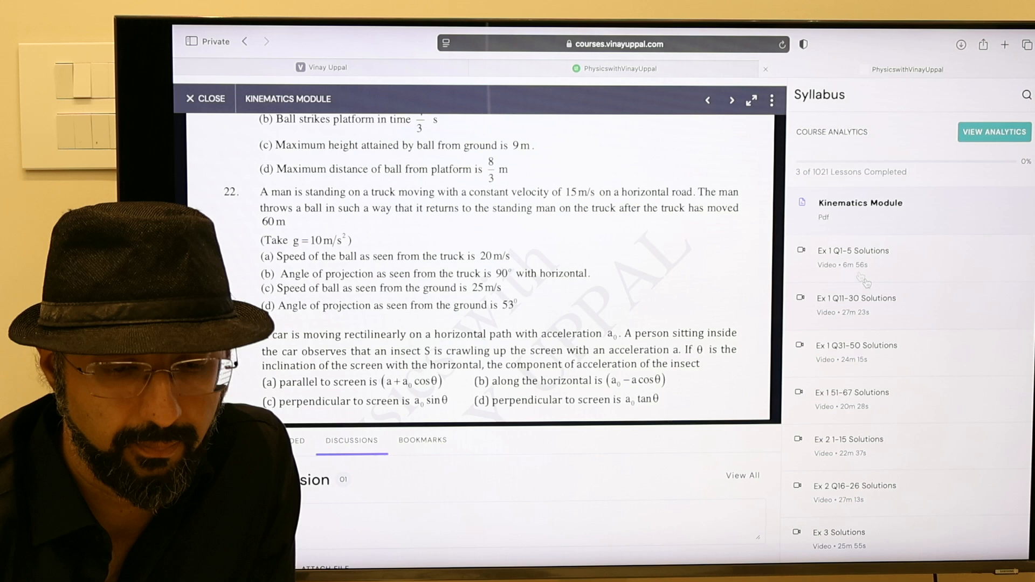
Load the Ex 1 Q1-5 Solutions video lesson from the syllabus
{"action": "left_click", "coordinate": [854, 250]}
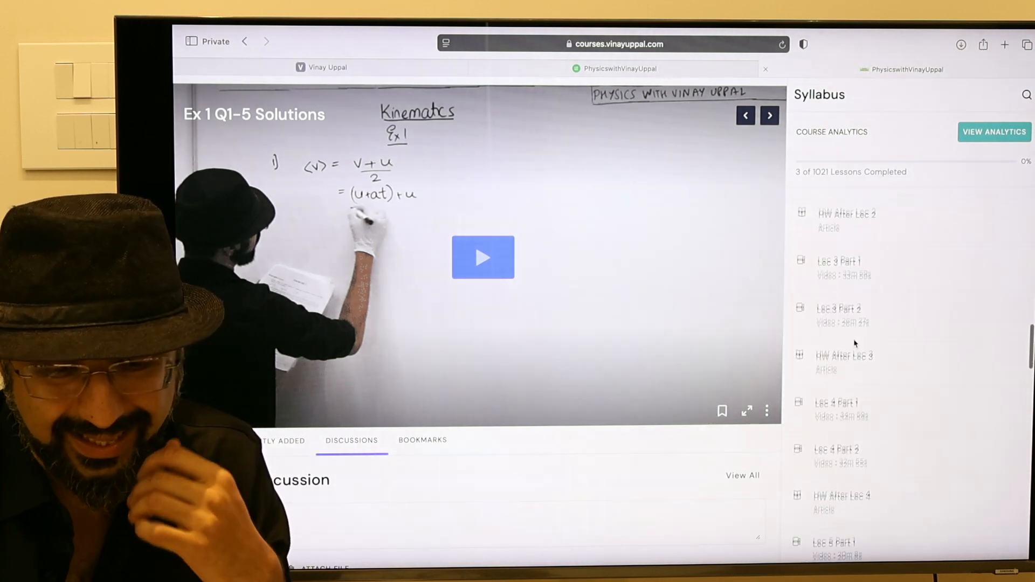
Scroll the kinematics lessons and load the One Hour Test for Kinematics (62 marks, 18 questions)
{"action": "scroll", "scroll_direction": "down", "scroll_amount": 3}
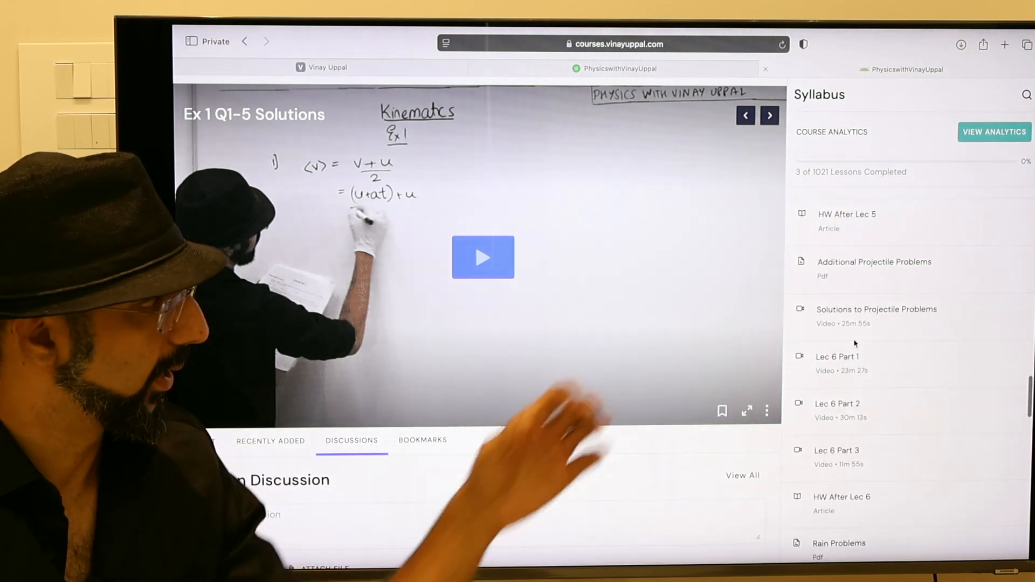
{"action": "scroll", "scroll_direction": "down", "scroll_amount": 3}
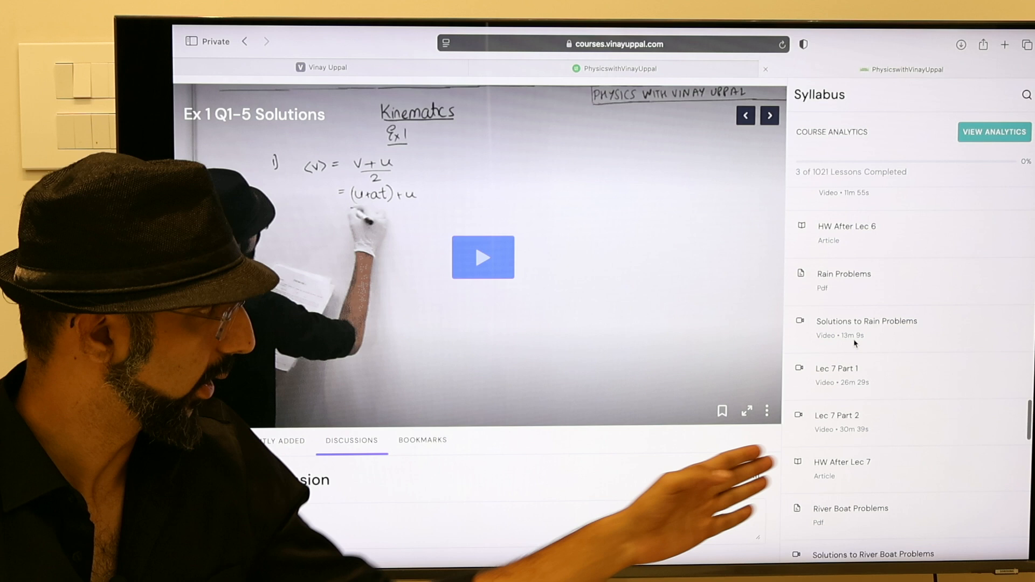
{"action": "scroll", "scroll_direction": "down", "scroll_amount": 3}
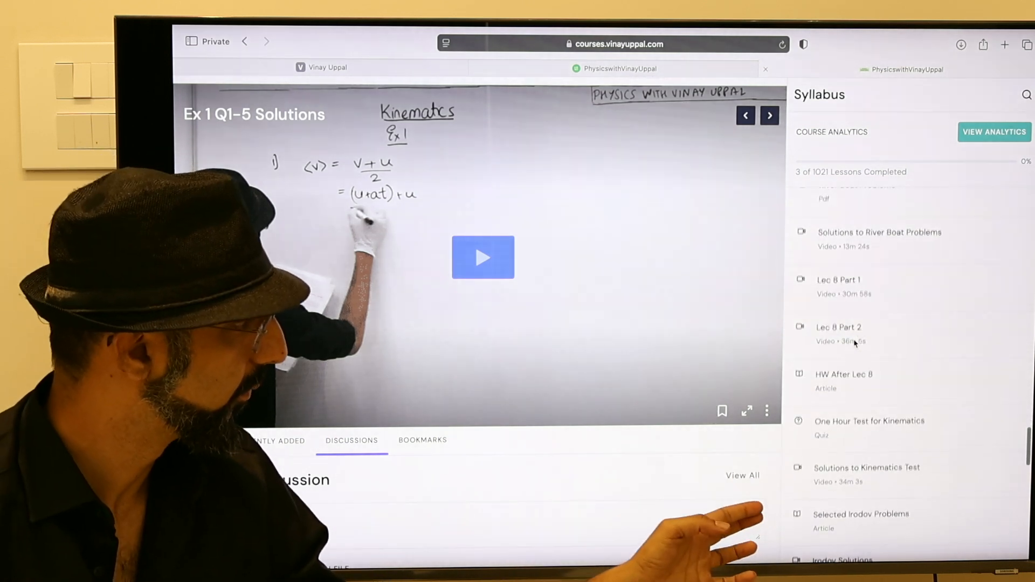
{"action": "left_click", "coordinate": [869, 421]}
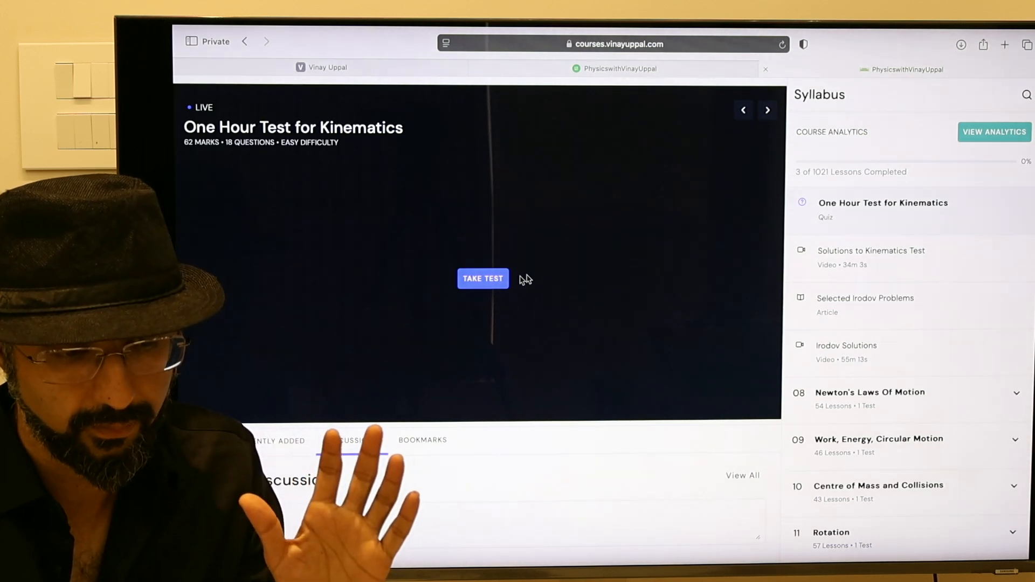
Start the kinematics test and switch to its One or More than One Correct section
{"action": "left_click", "coordinate": [483, 278]}
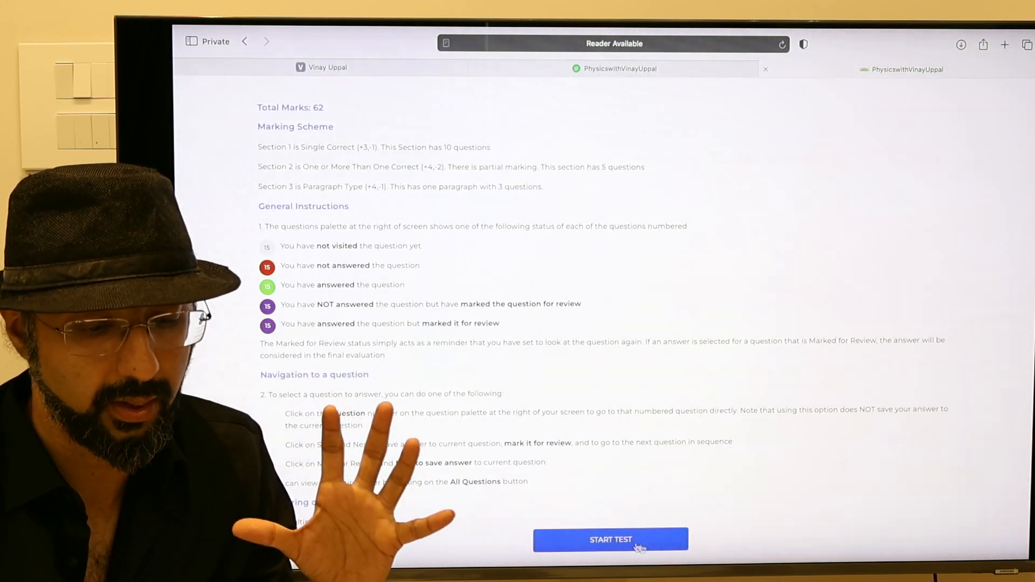
{"action": "left_click", "coordinate": [610, 539]}
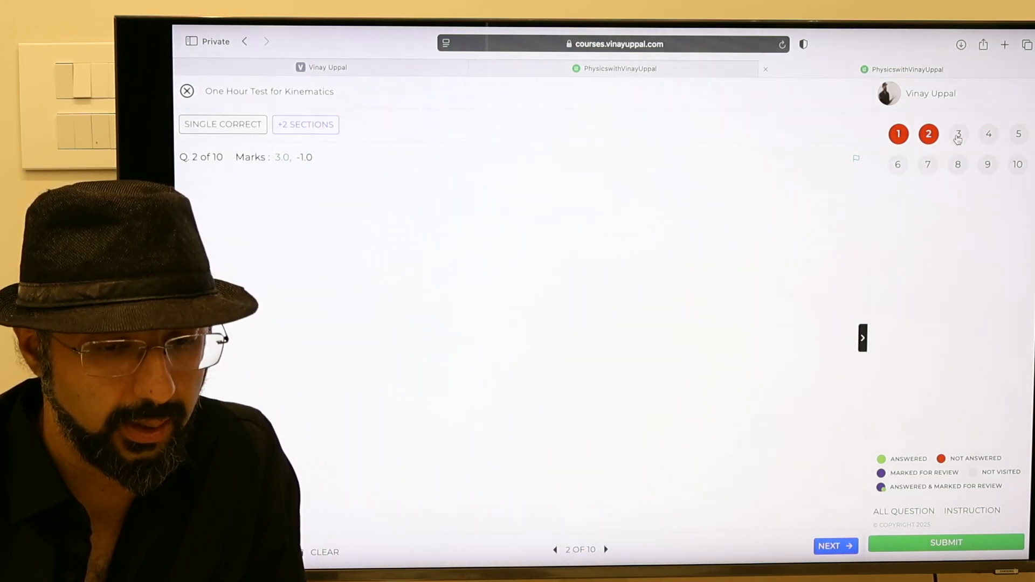
{"action": "left_click", "coordinate": [305, 124]}
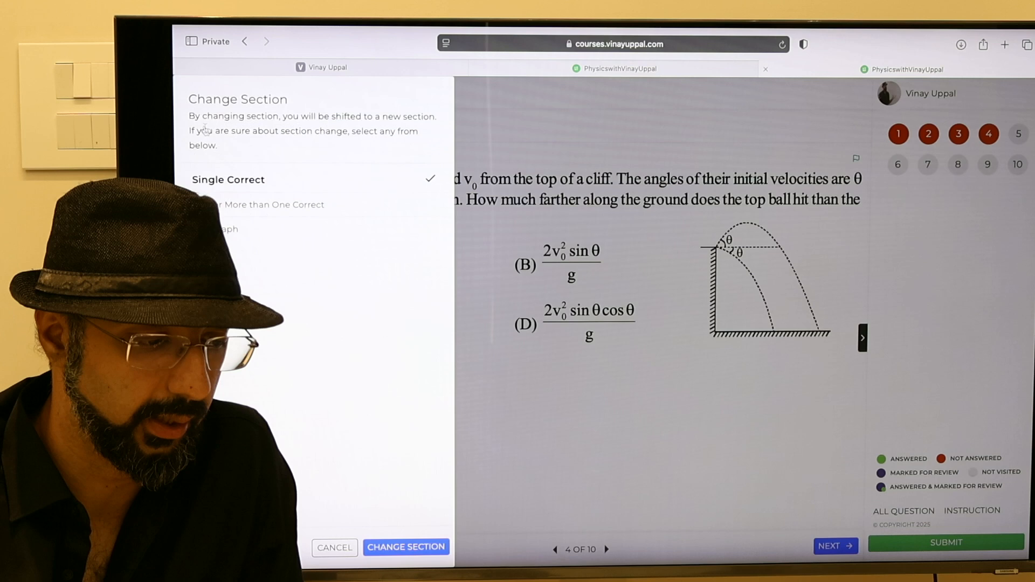
{"action": "left_click", "coordinate": [271, 204]}
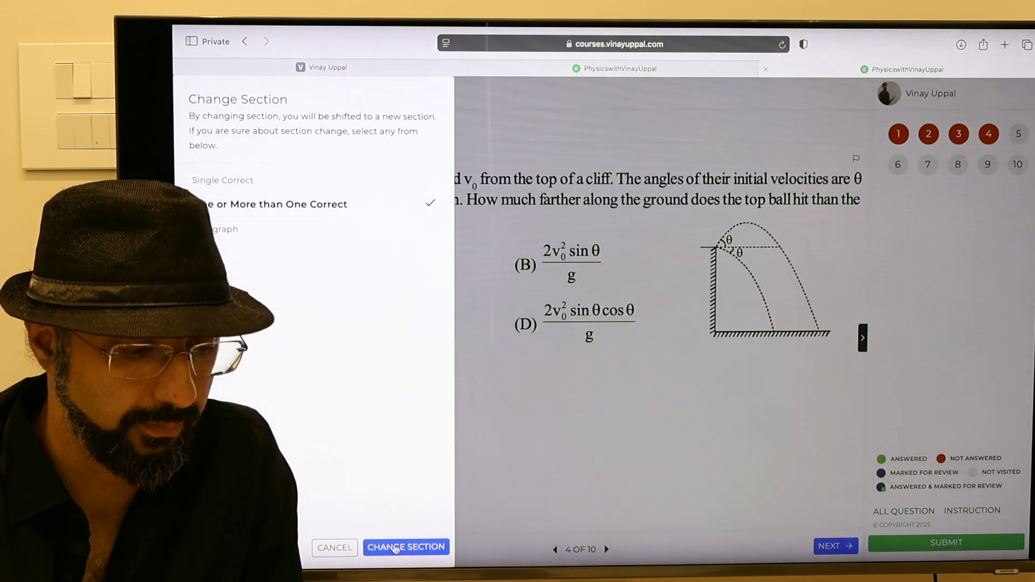
{"action": "left_click", "coordinate": [407, 546]}
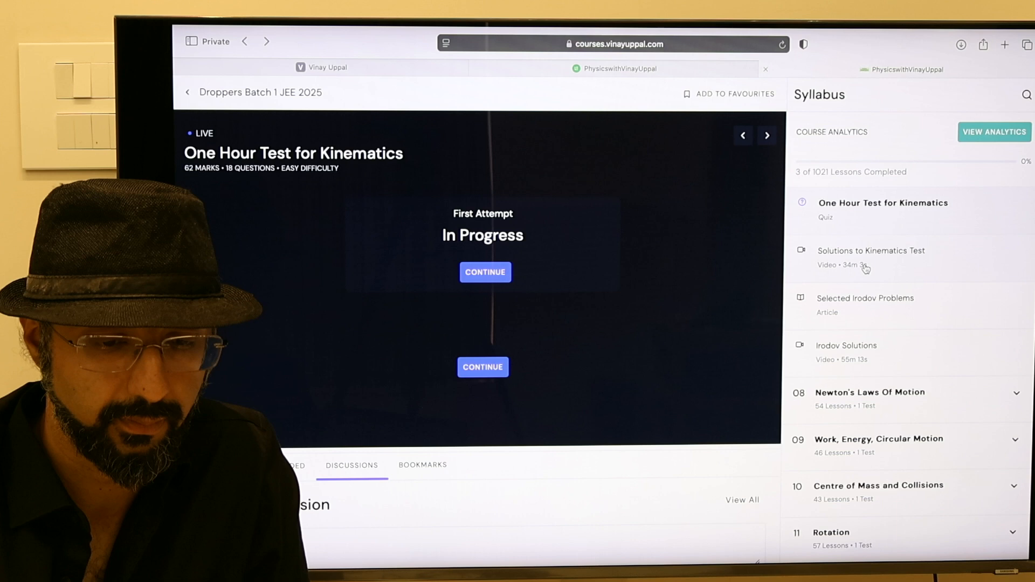
View the Solutions to Kinematics Test video, then load Lec 8 Part 1 Calculus Based Kinematics
{"action": "left_click", "coordinate": [870, 257]}
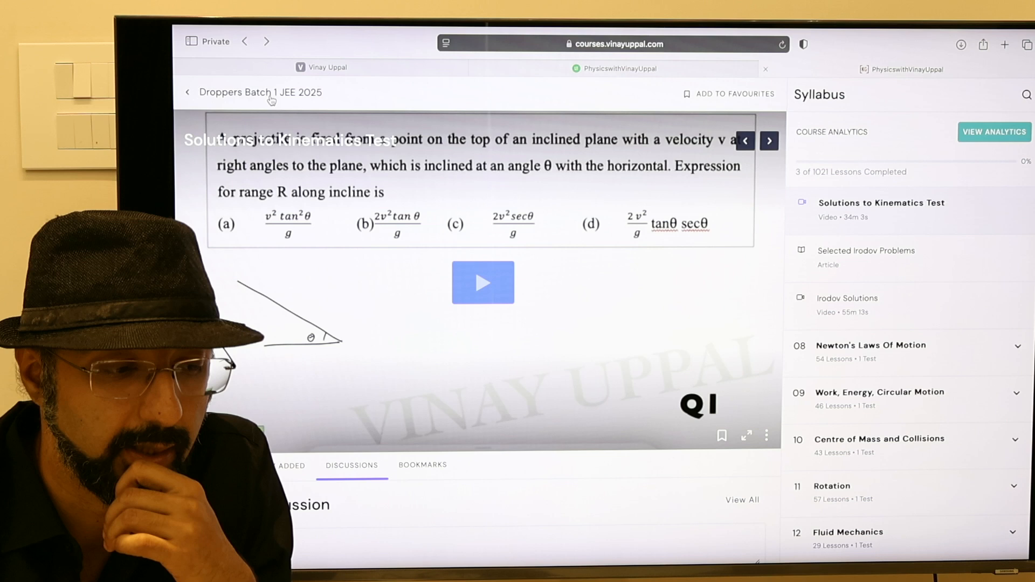
{"action": "mouse_move", "coordinate": [261, 91]}
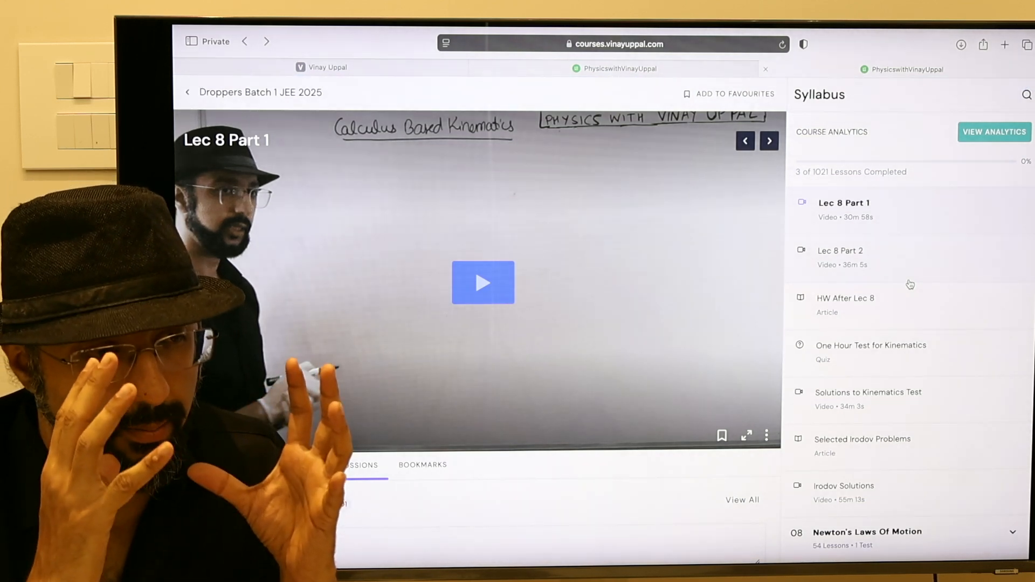
{"action": "left_click", "coordinate": [351, 464]}
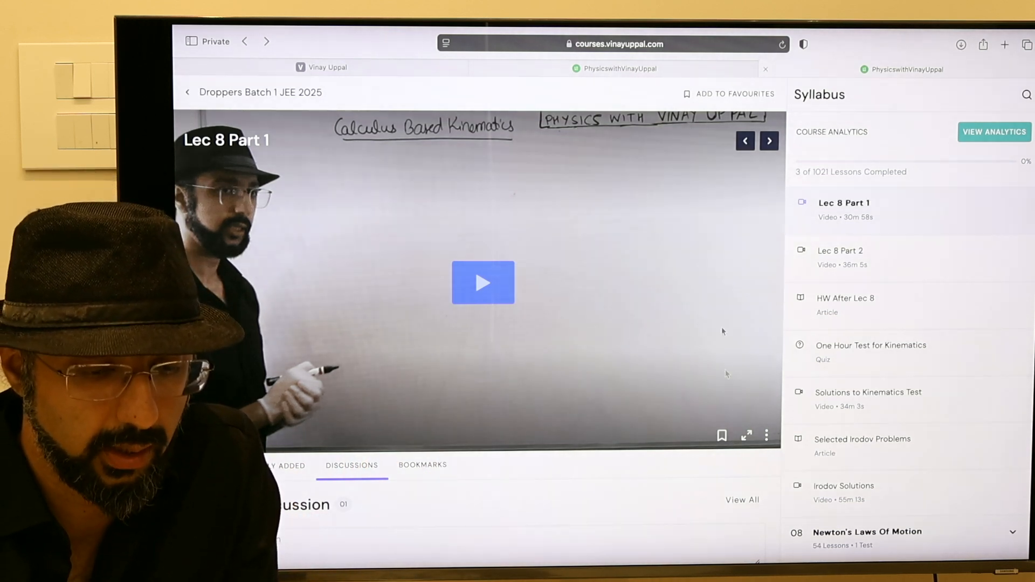
{"action": "mouse_move", "coordinate": [653, 279]}
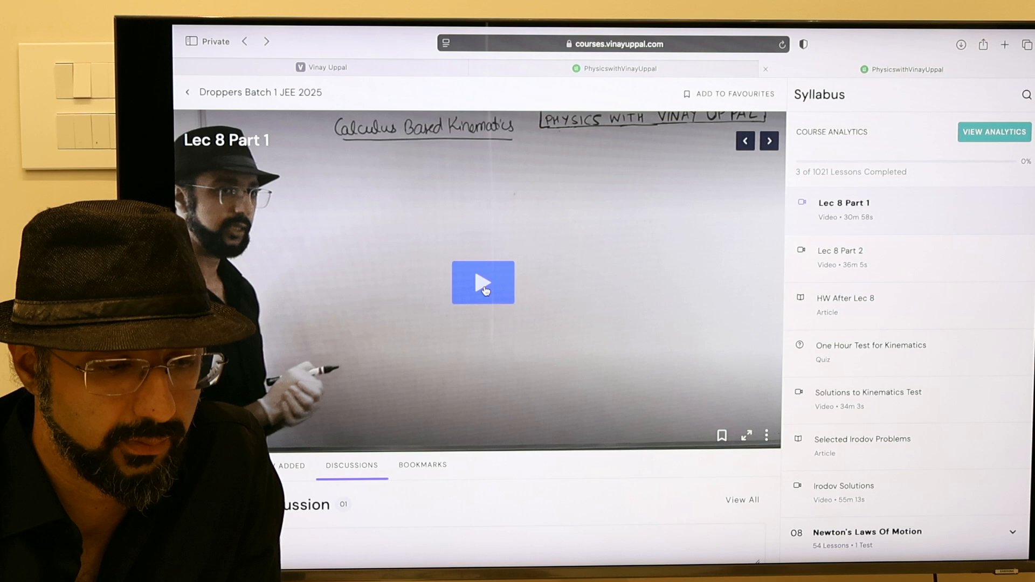
Play the Lec 8 Part 1 lecture from 00:00 of 30:57
{"action": "left_click", "coordinate": [483, 282]}
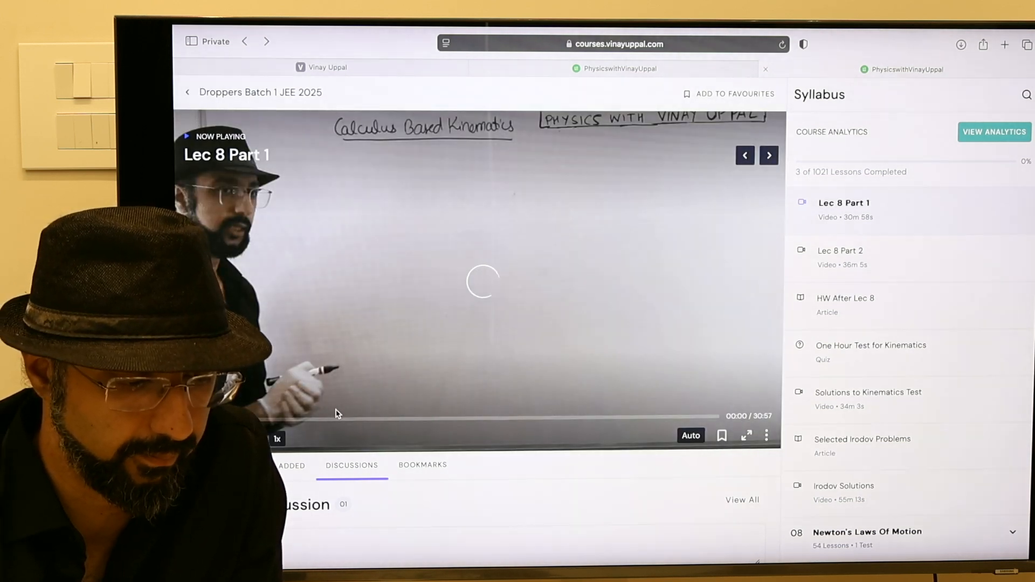
{"action": "mouse_move", "coordinate": [336, 423]}
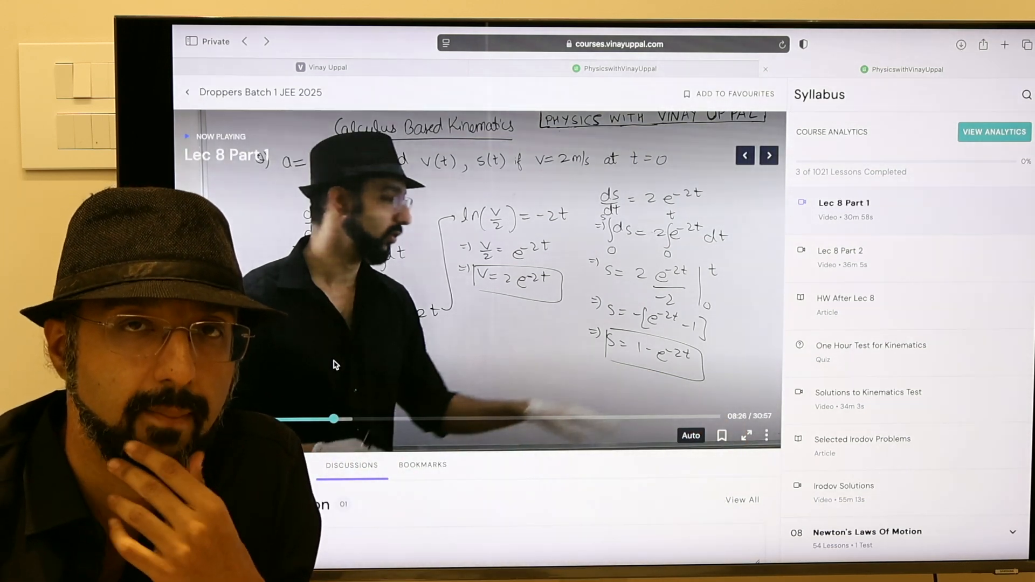
Scroll to the Lec 8 Part 1 discussion posts and confirm deleting the 08:26 test question
{"action": "scroll", "scroll_direction": "down", "scroll_amount": 3}
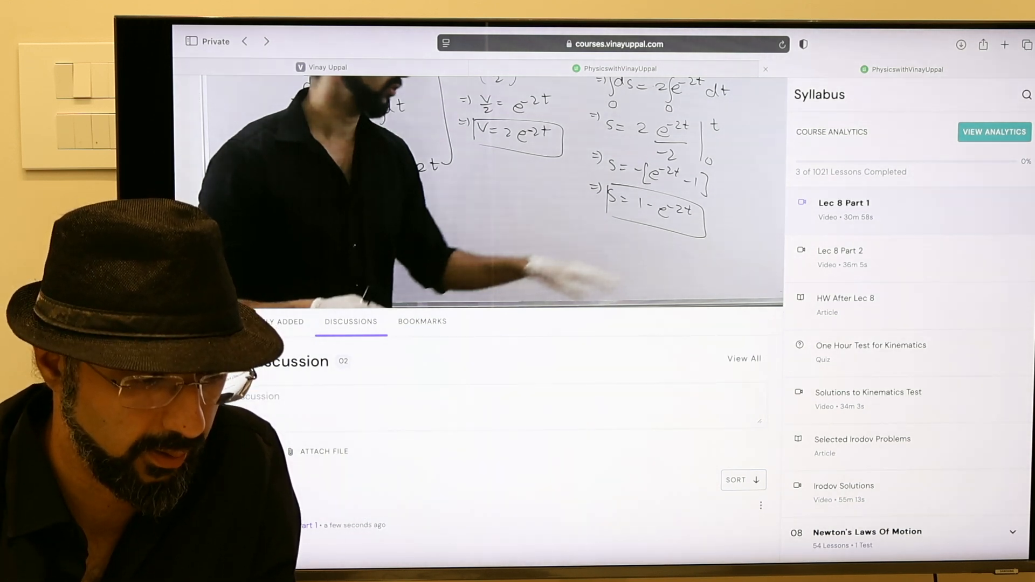
{"action": "scroll", "scroll_direction": "down", "scroll_amount": 3}
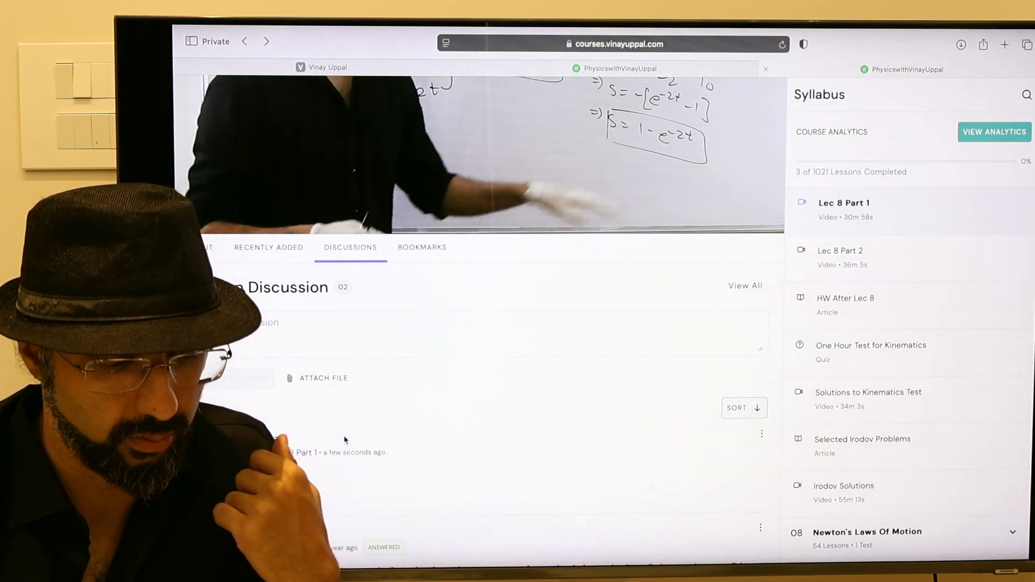
{"action": "scroll", "scroll_direction": "down", "scroll_amount": 3}
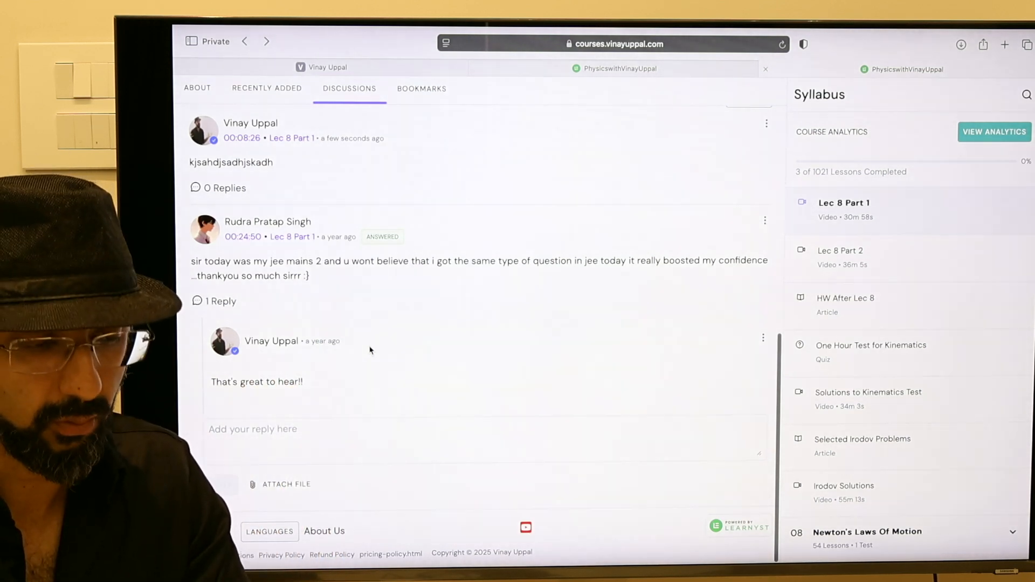
{"action": "mouse_move", "coordinate": [373, 346]}
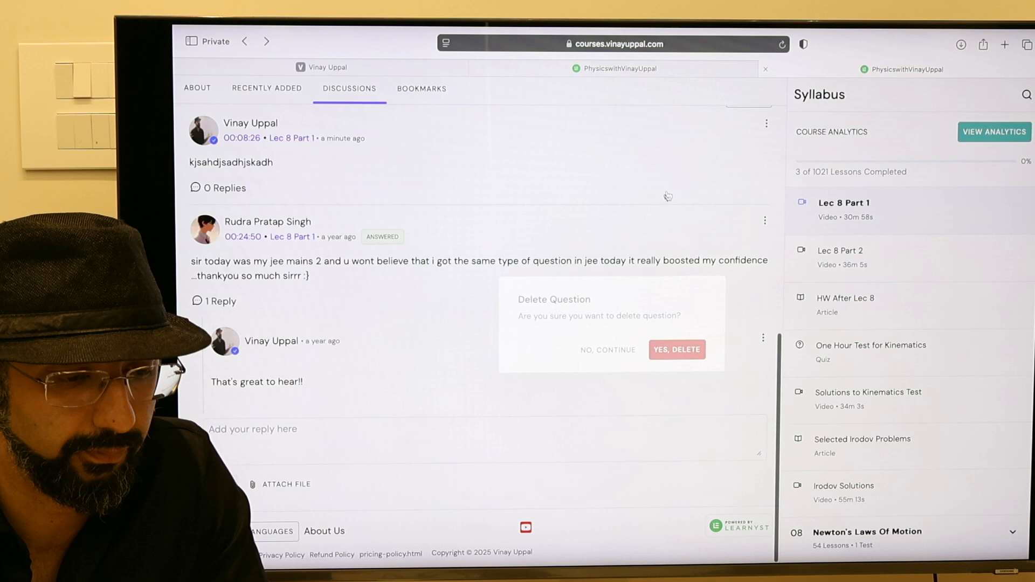
{"action": "left_click", "coordinate": [676, 349]}
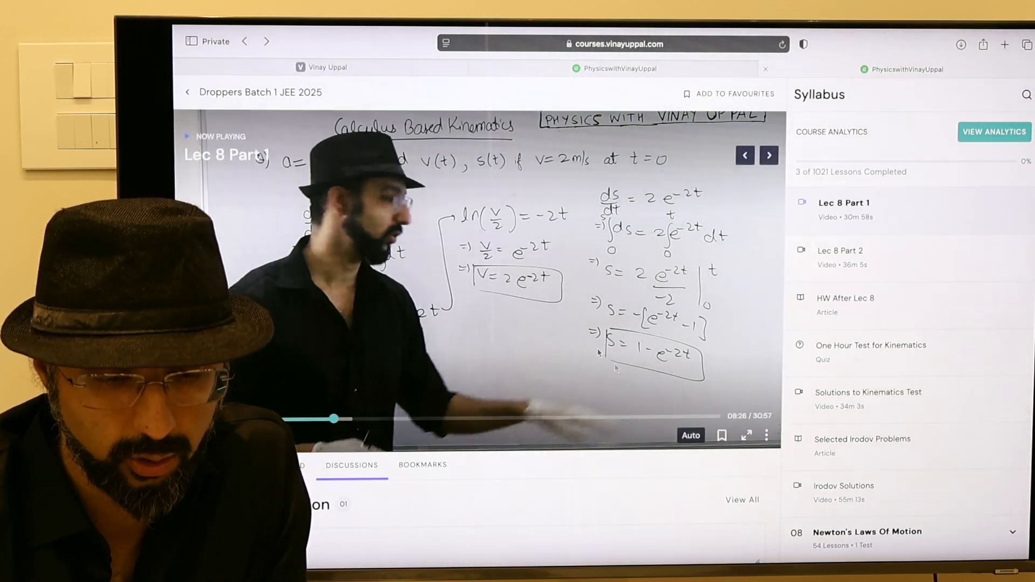
Expand Cumulative Test 1 (Upto Newton's Laws) in the Syllabus sidebar and open its One Hour Test
{"action": "scroll", "scroll_direction": "down", "scroll_amount": 3}
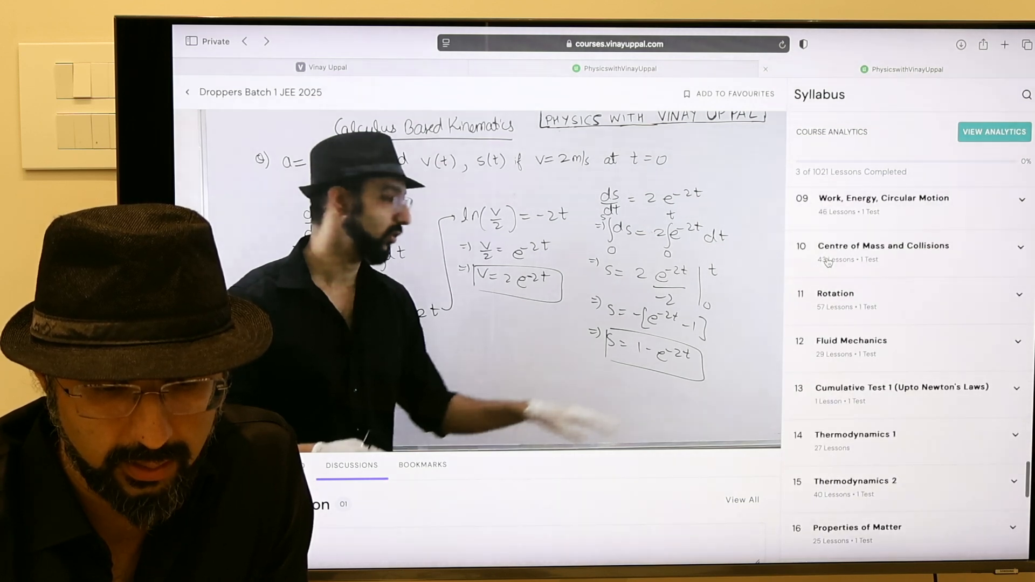
{"action": "scroll", "scroll_direction": "down", "scroll_amount": 3}
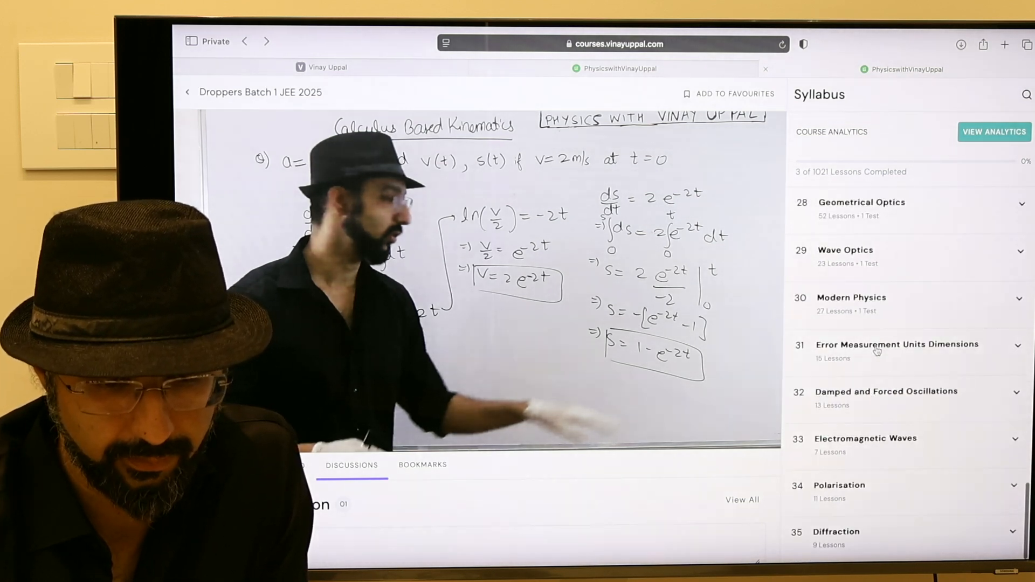
{"action": "scroll", "scroll_direction": "up", "scroll_amount": 3}
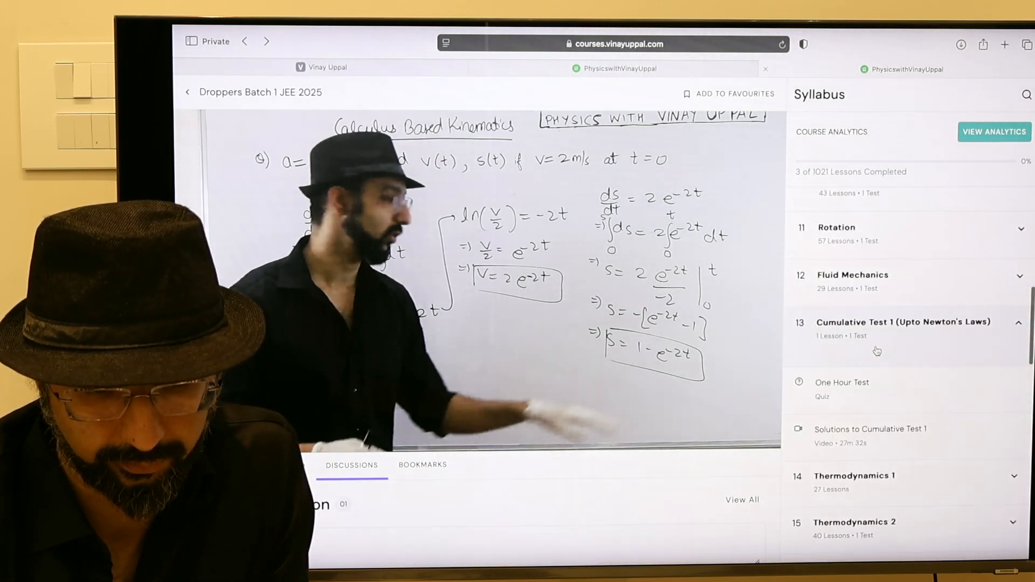
{"action": "left_click", "coordinate": [841, 389]}
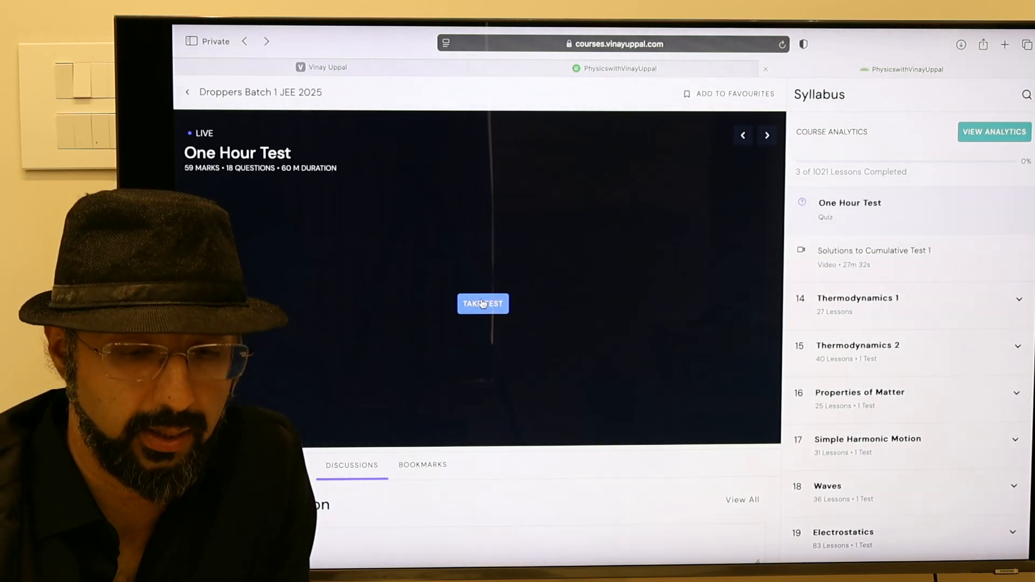
{"action": "scroll", "scroll_direction": "up", "scroll_amount": 3}
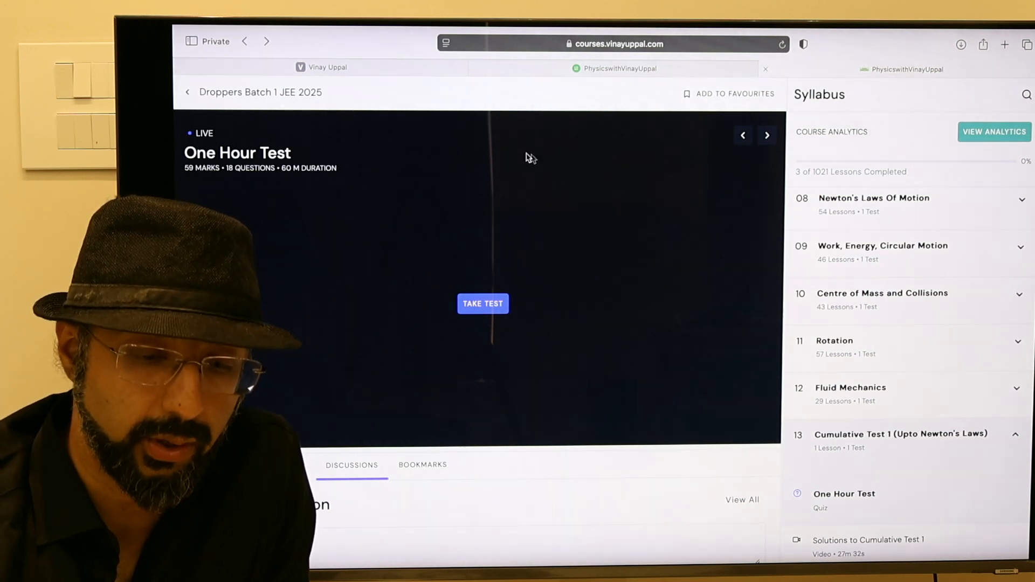
{"action": "scroll", "scroll_direction": "up", "scroll_amount": 3}
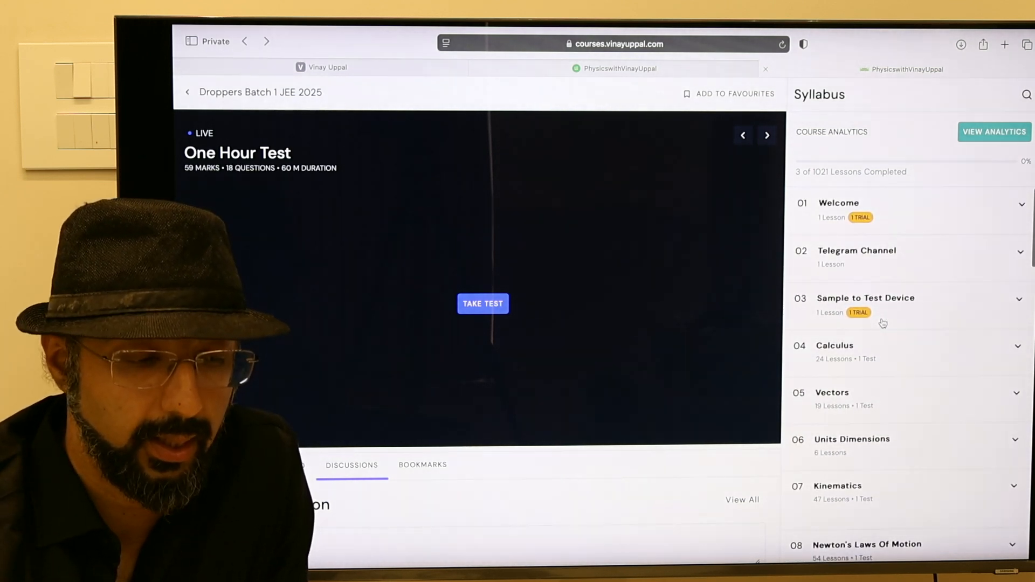
{"action": "scroll", "scroll_direction": "down", "scroll_amount": 3}
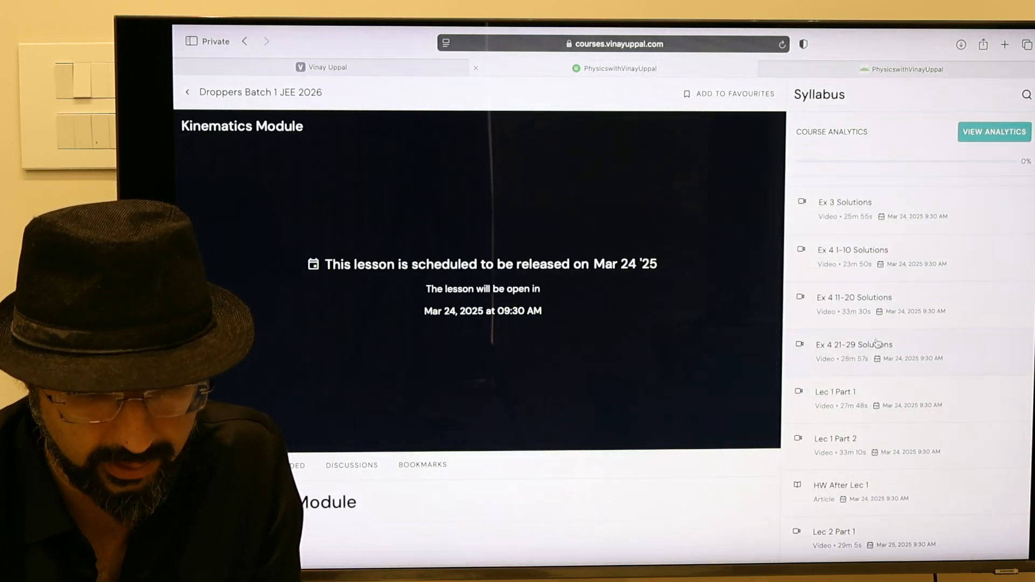
Scroll the Syllabus sidebar to the expanded Gamechanger Shortcuts chapter listing 45 lessons
{"action": "scroll", "scroll_direction": "down", "scroll_amount": 3}
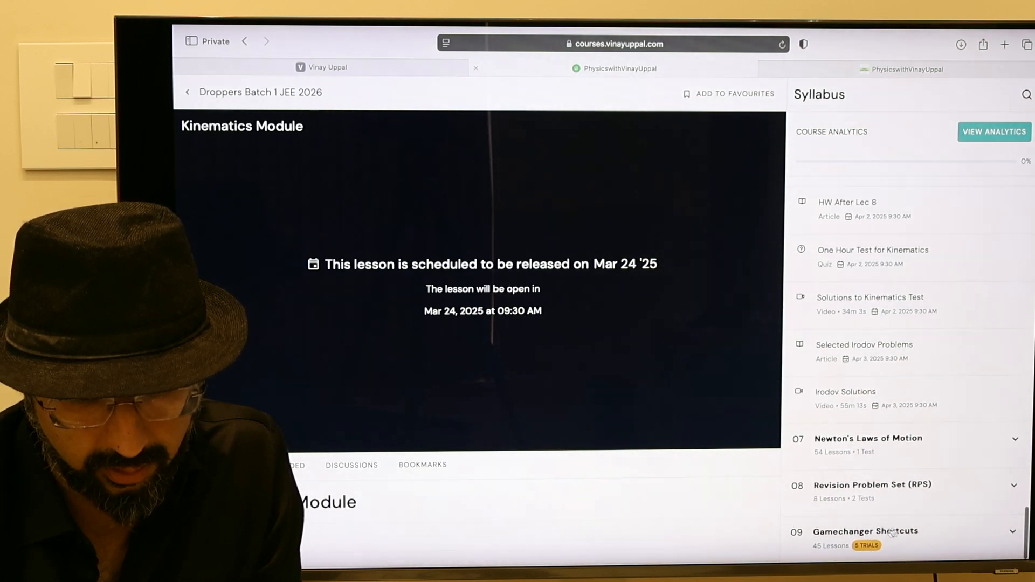
{"action": "scroll", "scroll_direction": "down", "scroll_amount": 3}
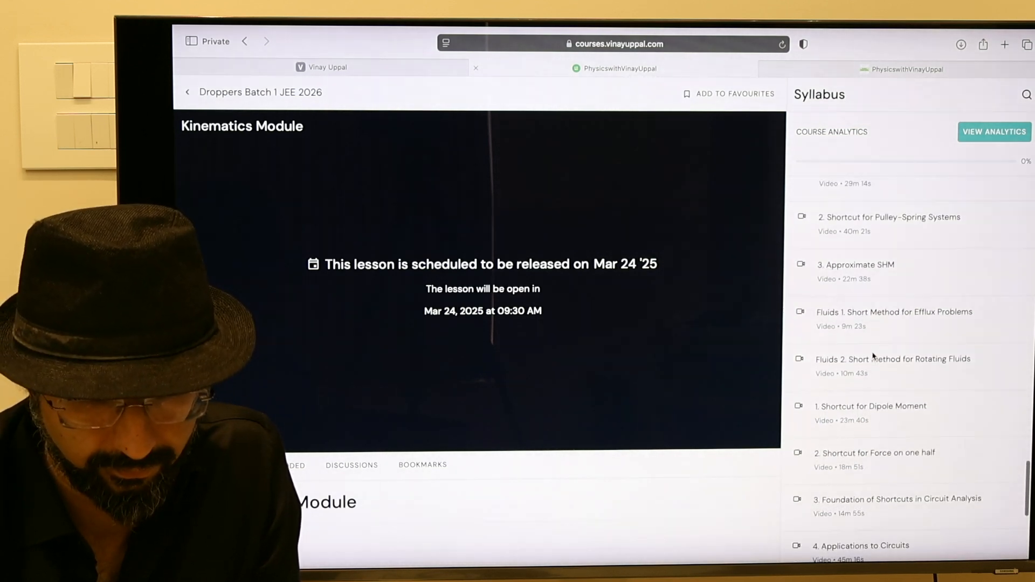
{"action": "scroll", "scroll_direction": "down", "scroll_amount": 3}
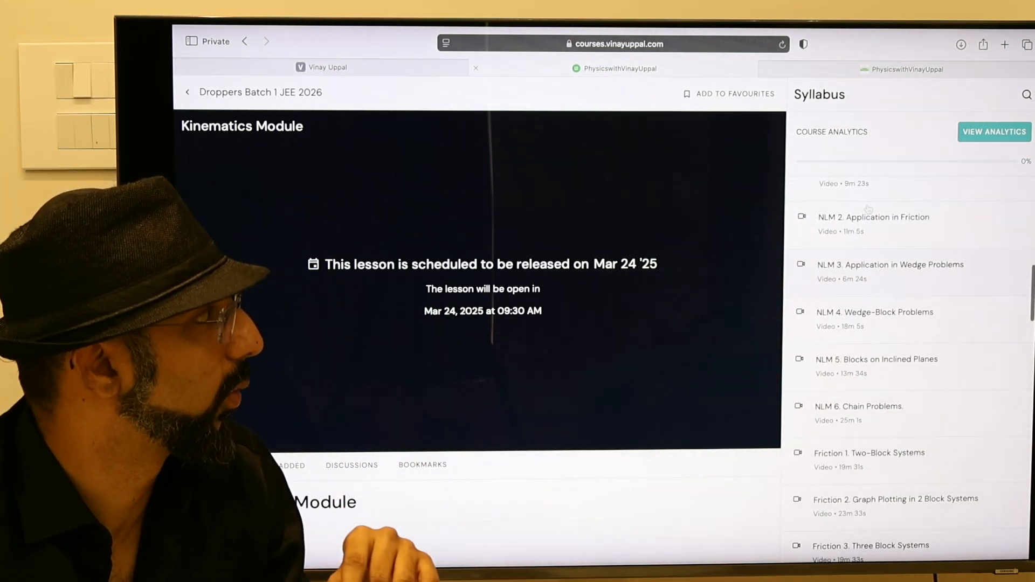
{"action": "mouse_move", "coordinate": [874, 243]}
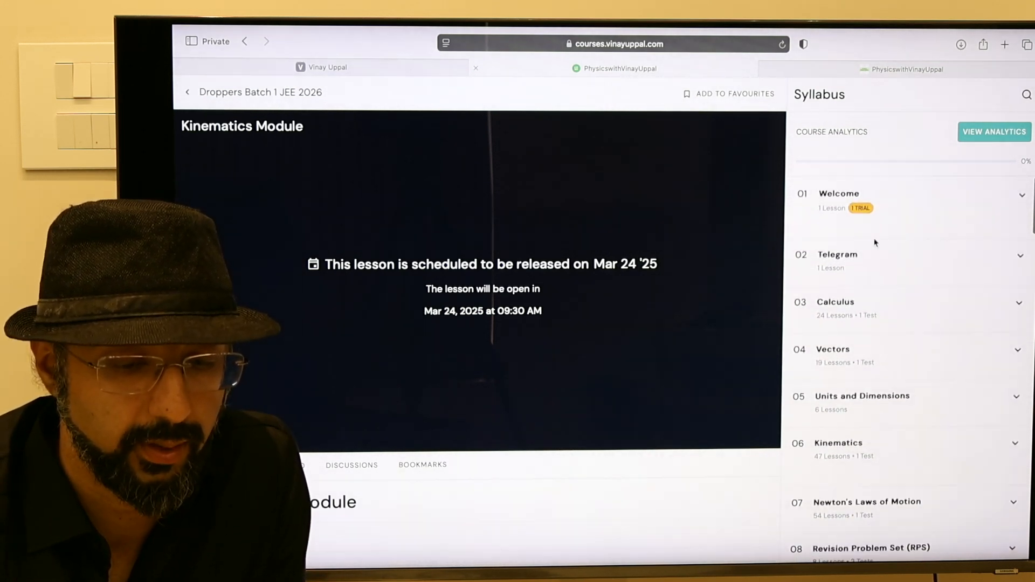
{"action": "scroll", "scroll_direction": "down", "scroll_amount": 3}
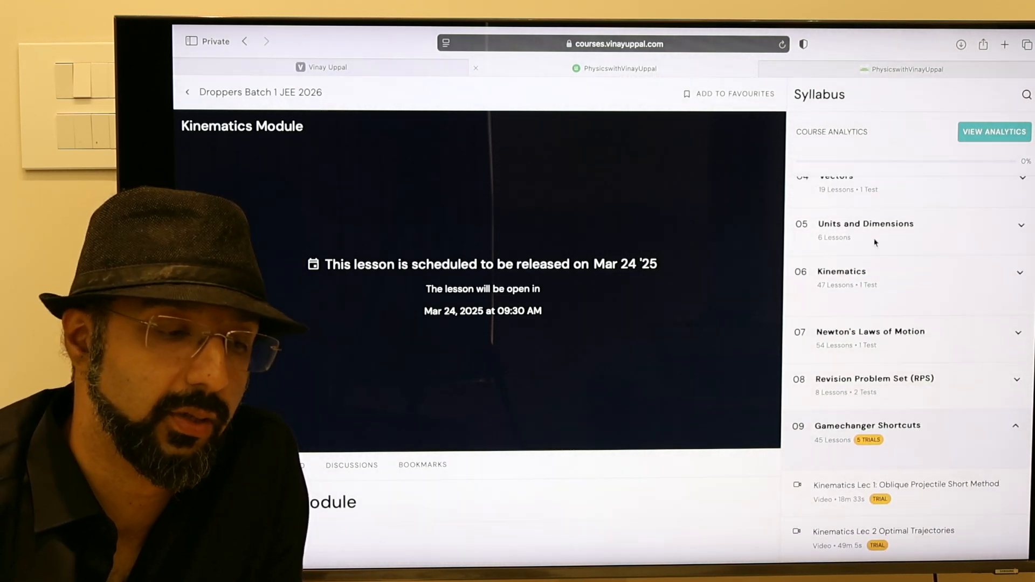